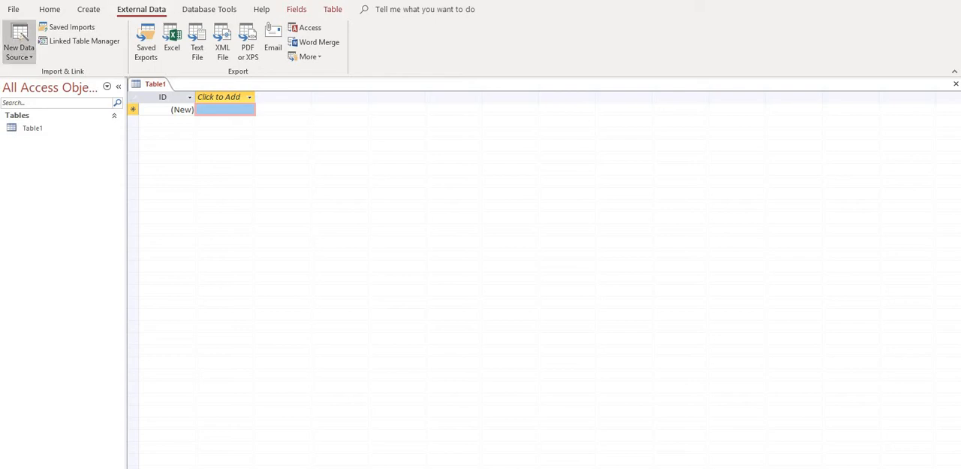
Start an Excel import and choose the Supplier List workbook in Downloads as its source.
{"action": "left_click", "coordinate": [18, 42]}
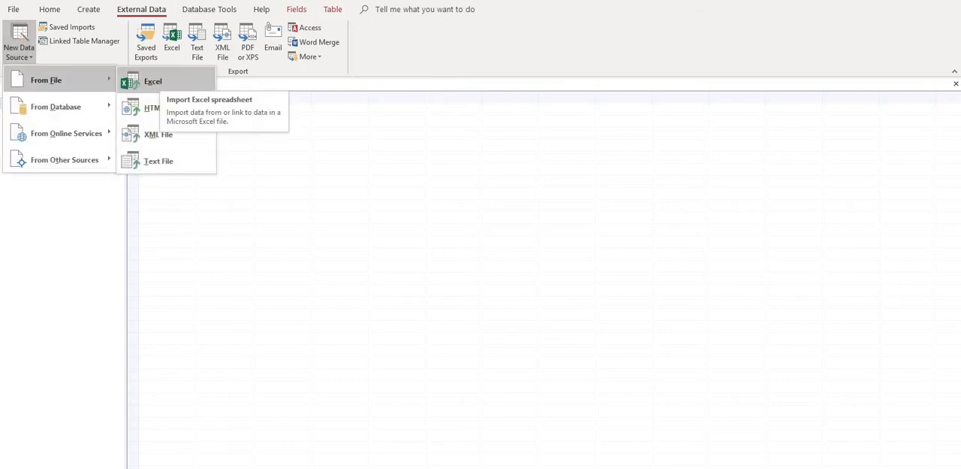
{"action": "left_click", "coordinate": [154, 82]}
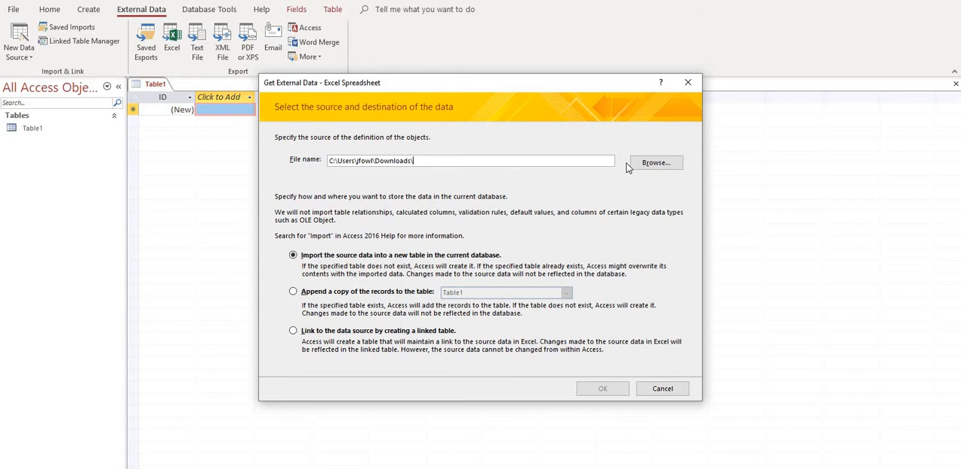
{"action": "left_click", "coordinate": [655, 162]}
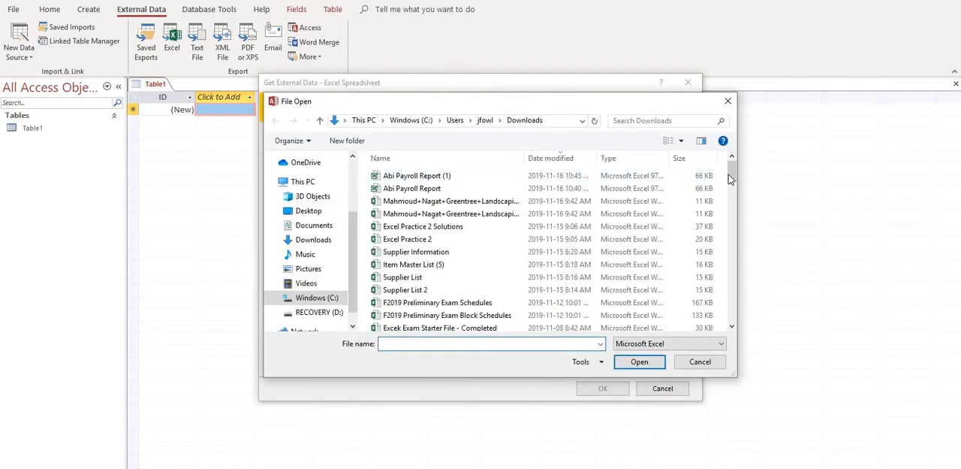
{"action": "scroll", "scroll_direction": "down", "scroll_amount": 3}
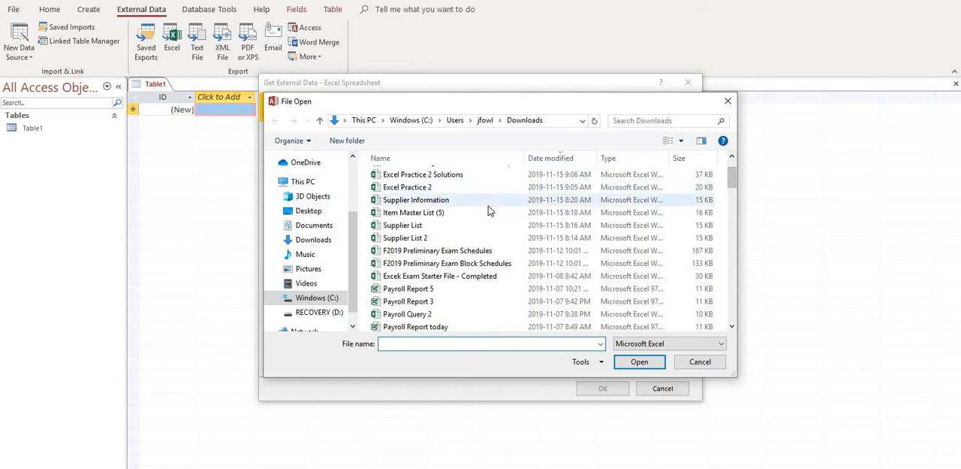
{"action": "left_click", "coordinate": [403, 225]}
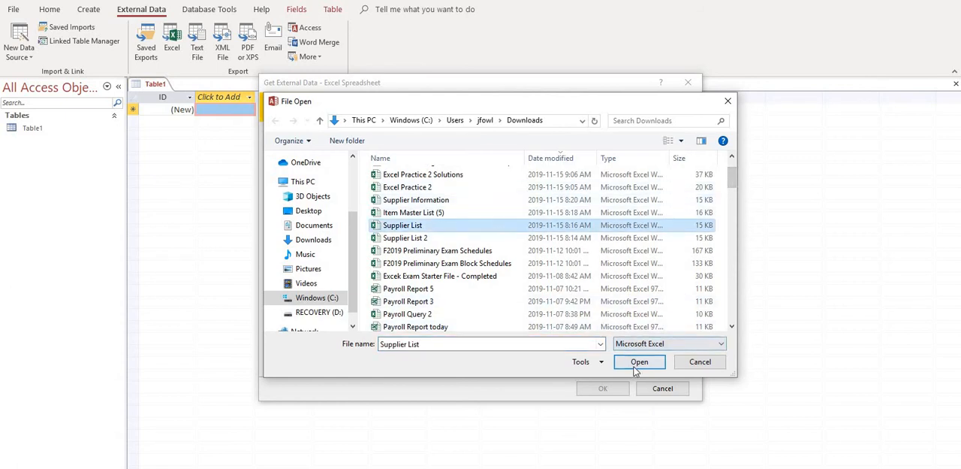
{"action": "left_click", "coordinate": [640, 360]}
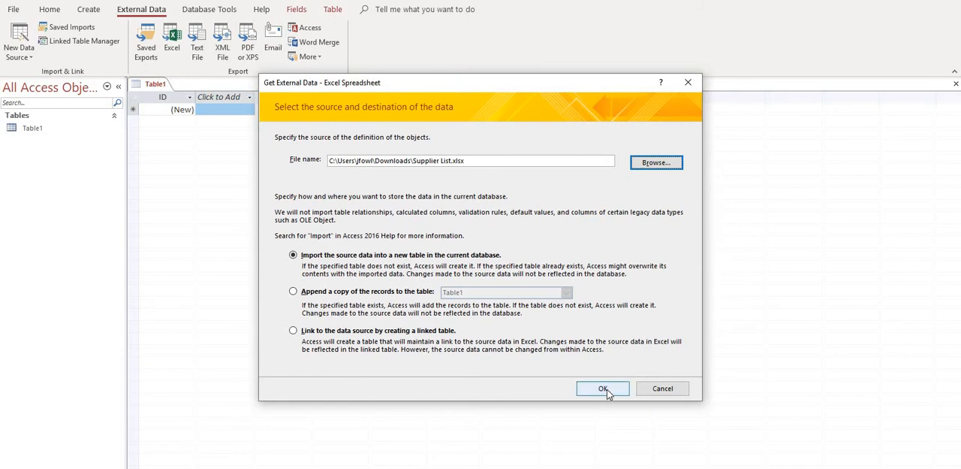
Import into a new table with first-row headings, review Province and Postal Code fields, reach the primary key step.
{"action": "left_click", "coordinate": [603, 388]}
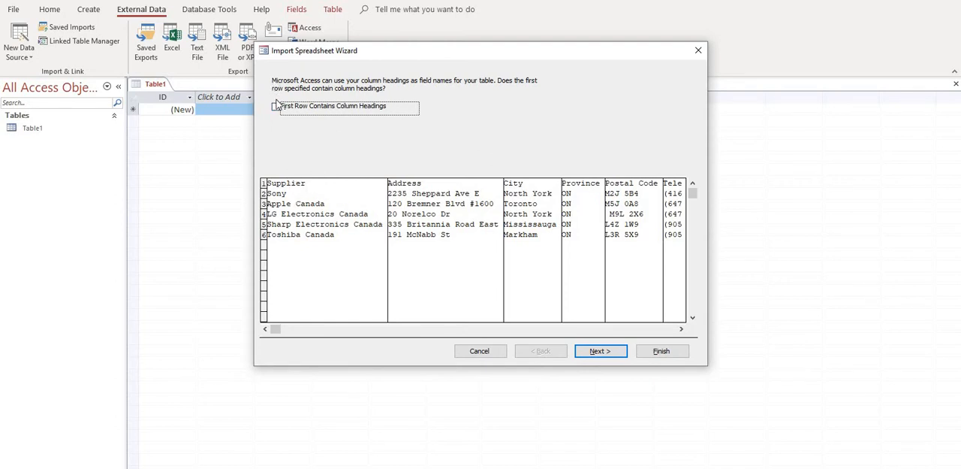
{"action": "left_click", "coordinate": [276, 106]}
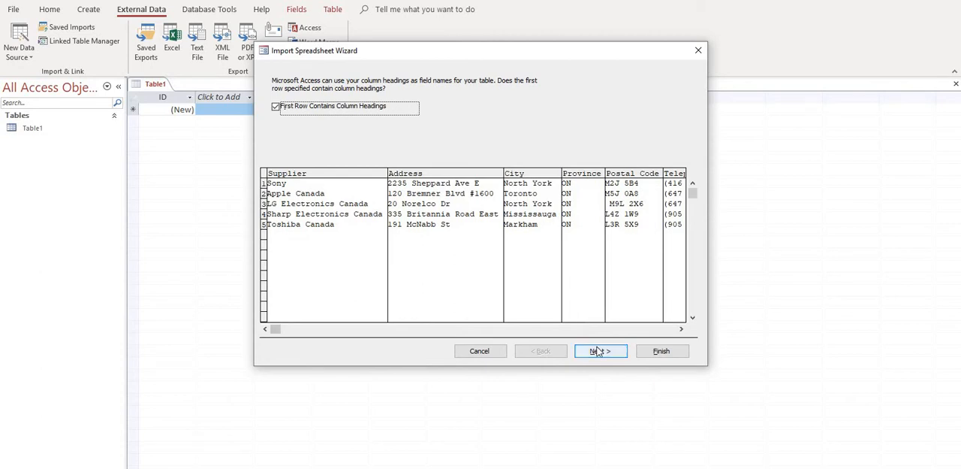
{"action": "left_click", "coordinate": [600, 352]}
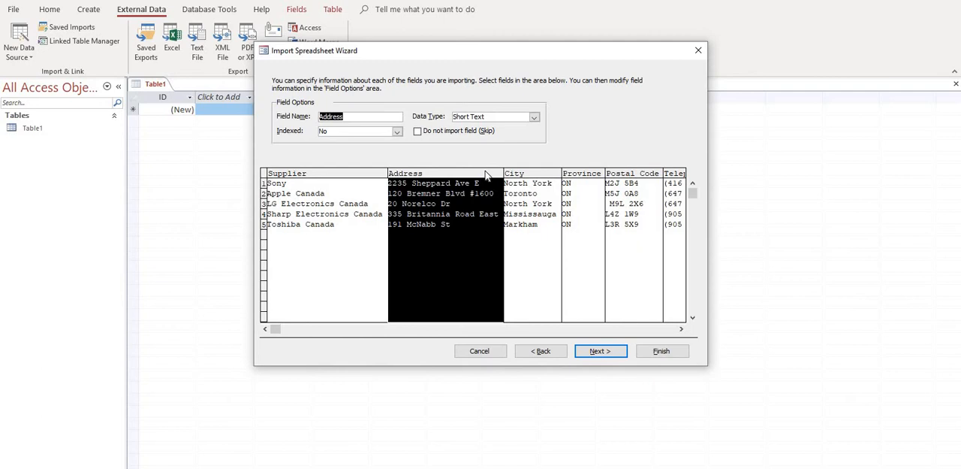
{"action": "left_click", "coordinate": [583, 173]}
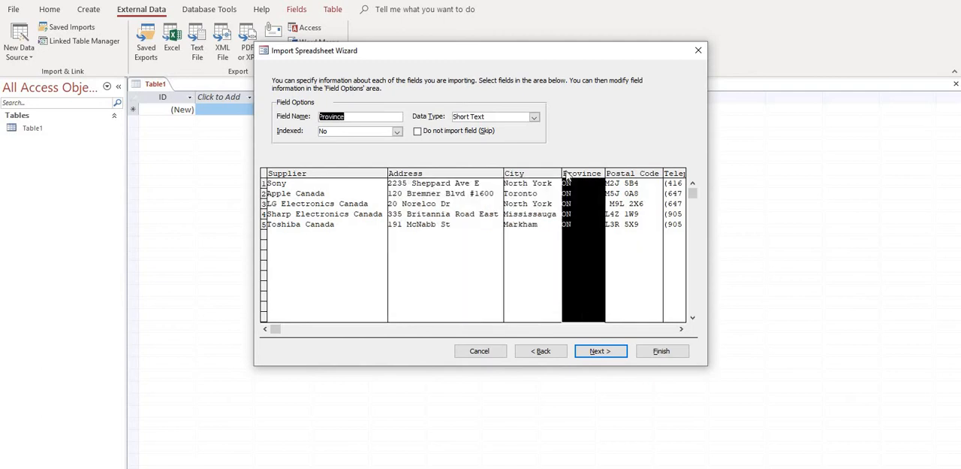
{"action": "left_click", "coordinate": [634, 173]}
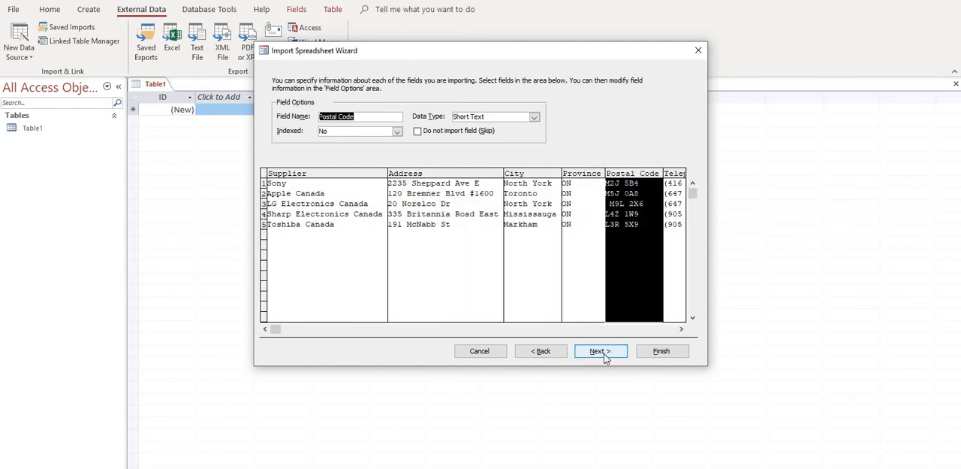
{"action": "left_click", "coordinate": [601, 352]}
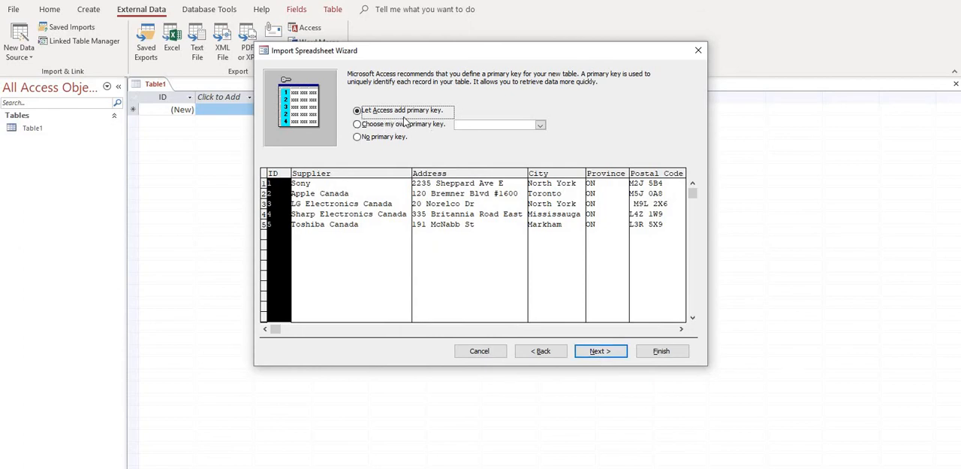
{"action": "mouse_move", "coordinate": [286, 186]}
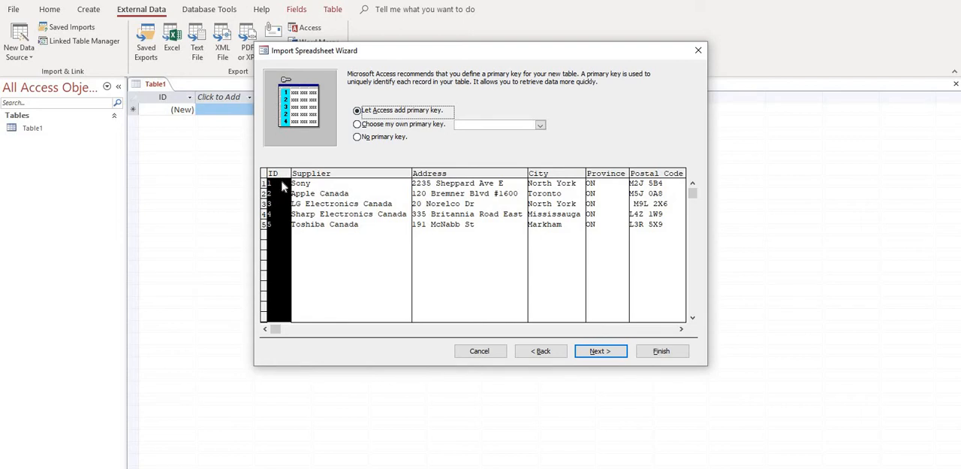
{"action": "mouse_move", "coordinate": [349, 248]}
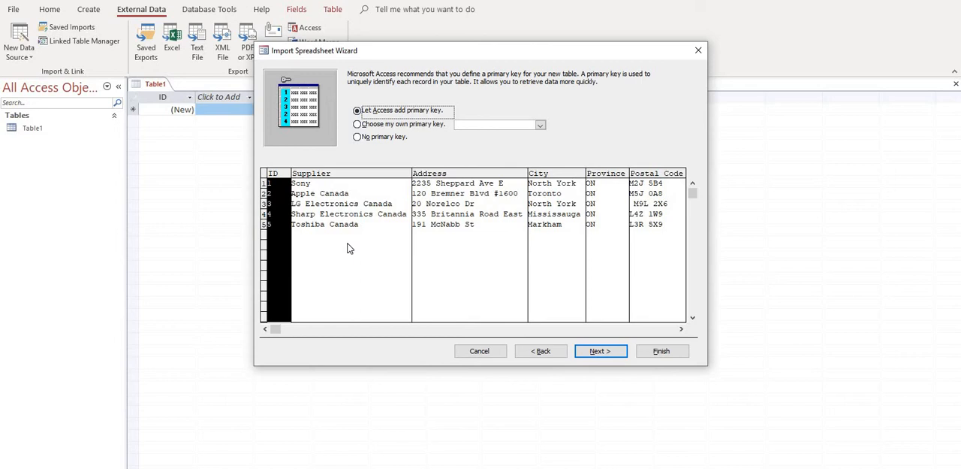
{"action": "mouse_move", "coordinate": [325, 252]}
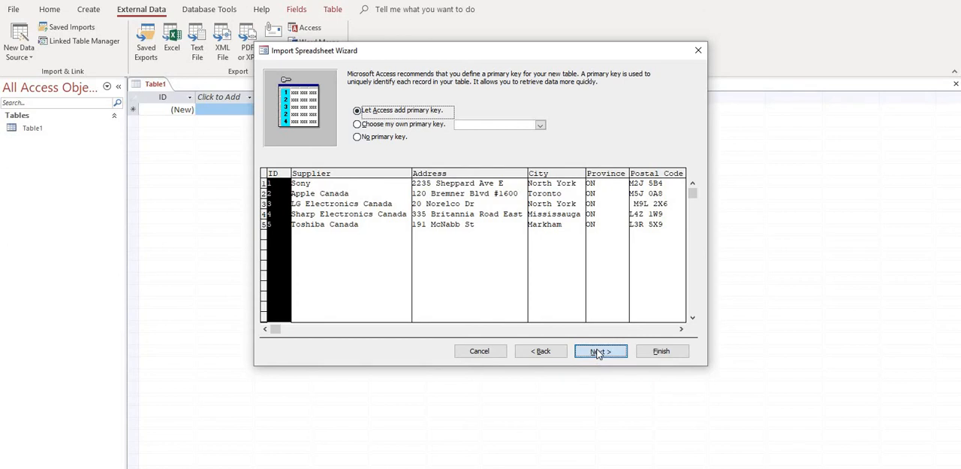
Finish the import as a new table named Supplier Table without saving import steps, and close Table1.
{"action": "left_click", "coordinate": [601, 352]}
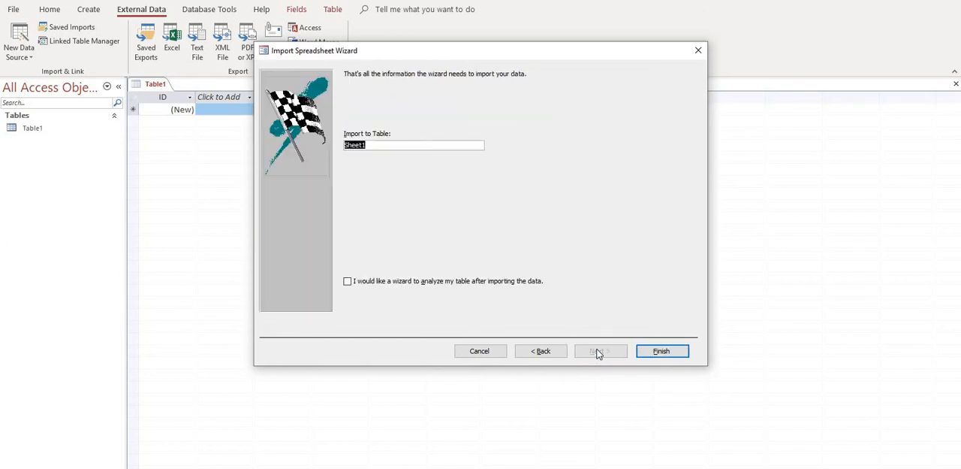
{"action": "type", "text": "Suppli"}
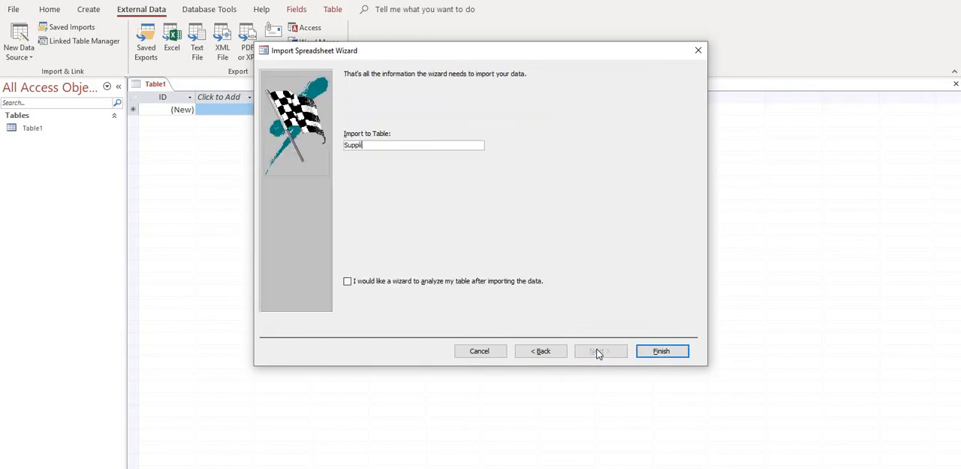
{"action": "type", "text": "er Table"}
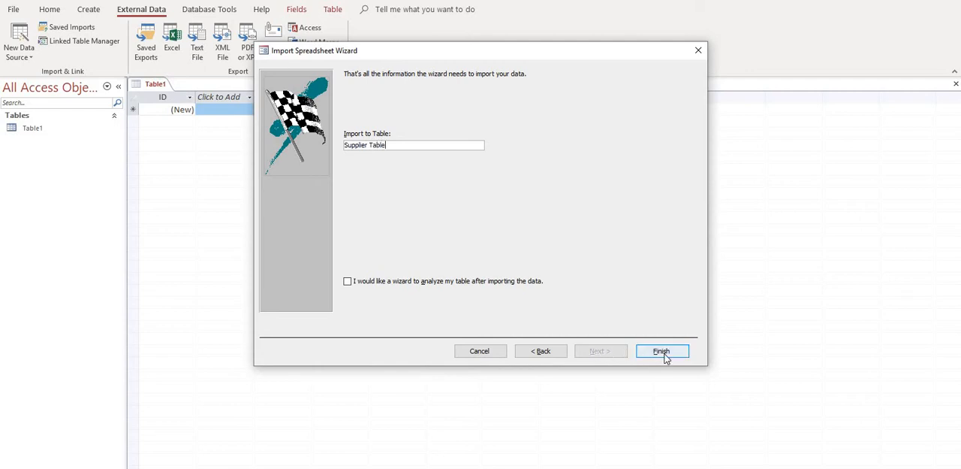
{"action": "left_click", "coordinate": [661, 351]}
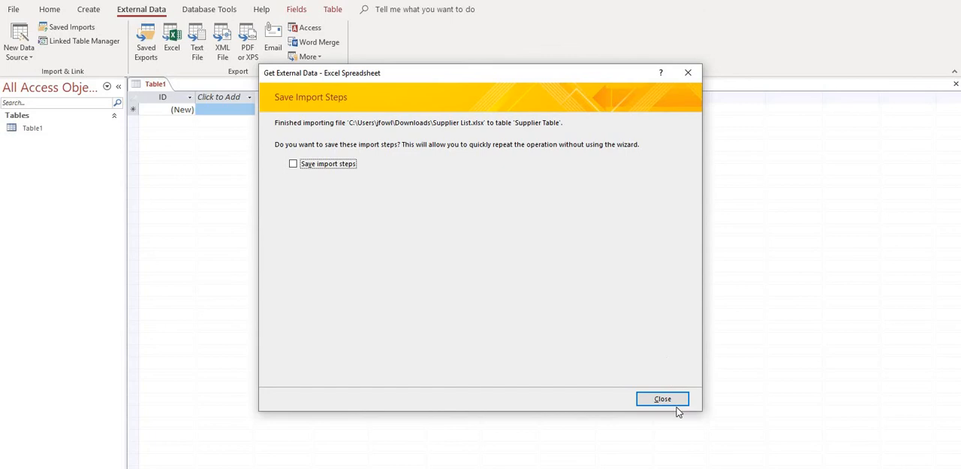
{"action": "left_click", "coordinate": [662, 400]}
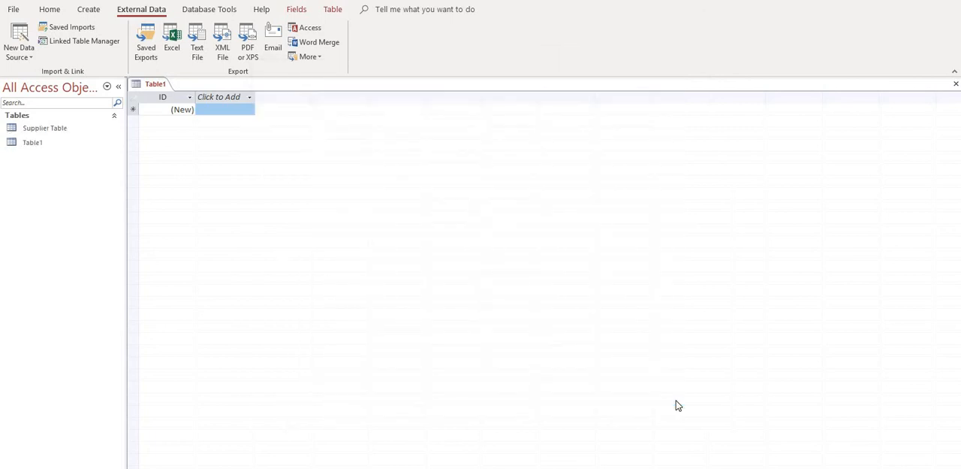
{"action": "mouse_move", "coordinate": [754, 160]}
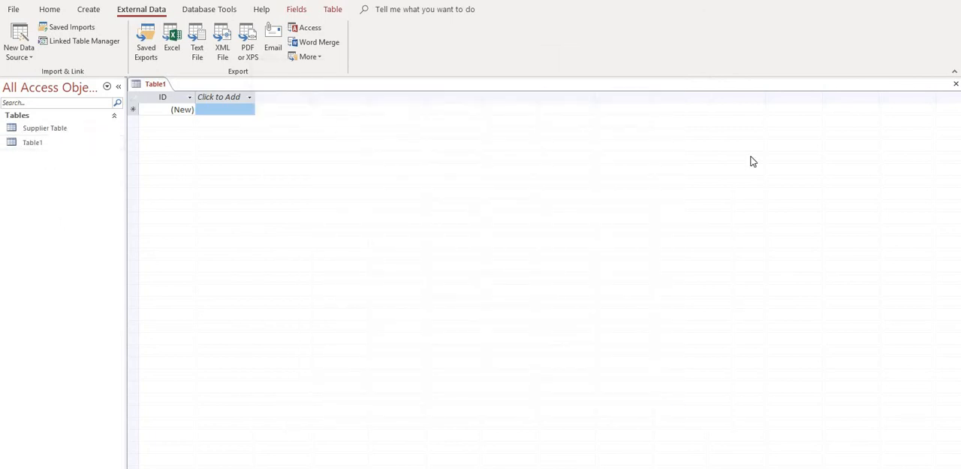
{"action": "left_click", "coordinate": [955, 84]}
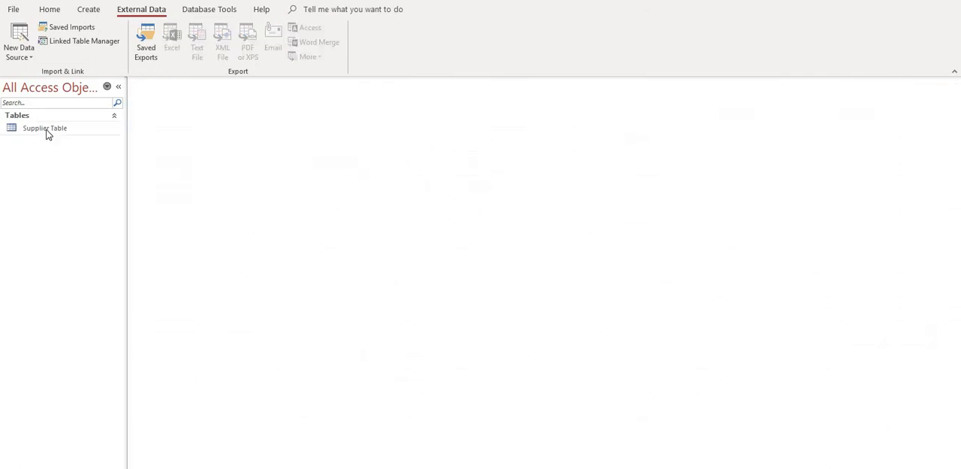
Switch Supplier Table to Design View and rename its fields to SupplierID and Supplier Name.
{"action": "double_click", "coordinate": [45, 128]}
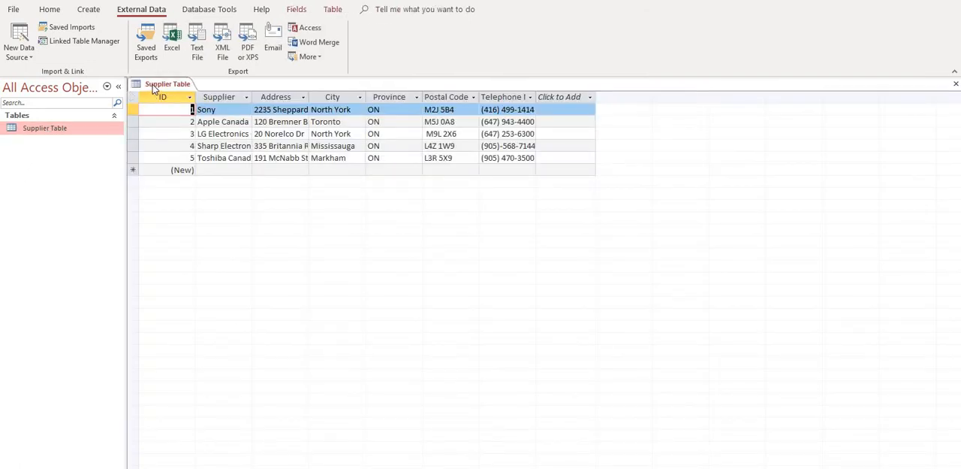
{"action": "right_click", "coordinate": [168, 84]}
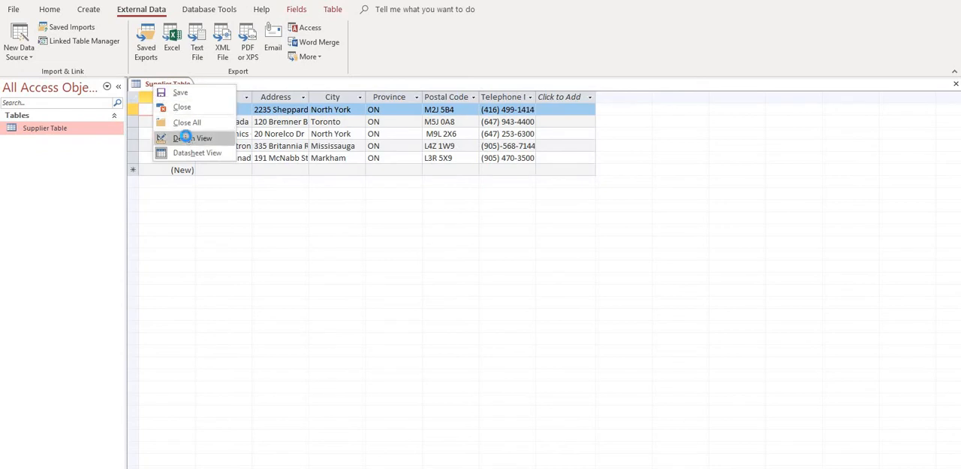
{"action": "left_click", "coordinate": [198, 138]}
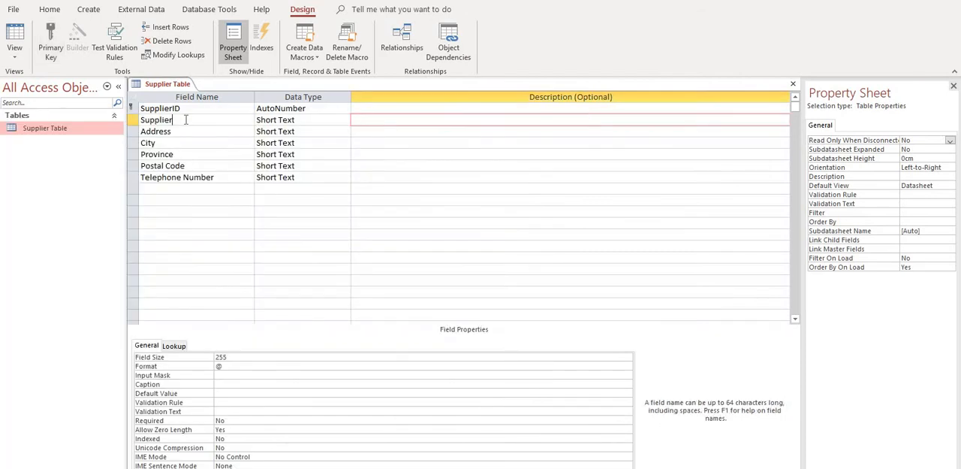
{"action": "type", "text": "Name"}
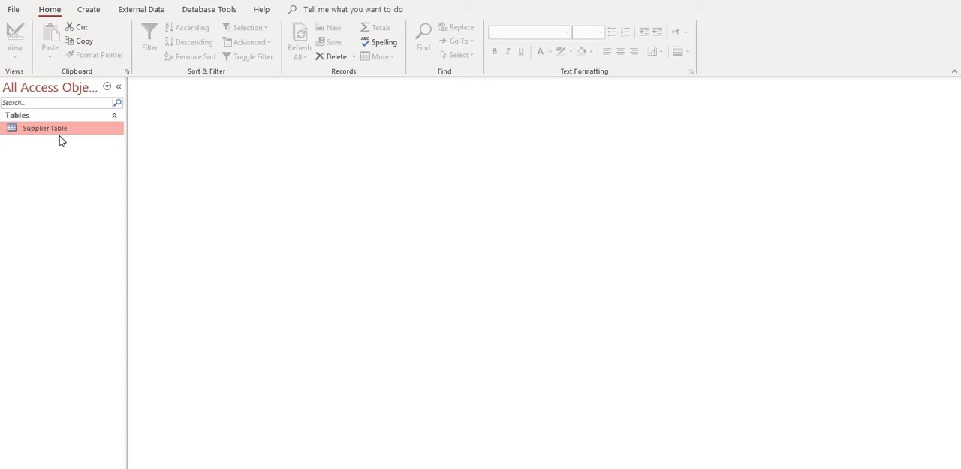
Start the Form Wizard and add all Supplier Table fields to the new form.
{"action": "left_click", "coordinate": [87, 9]}
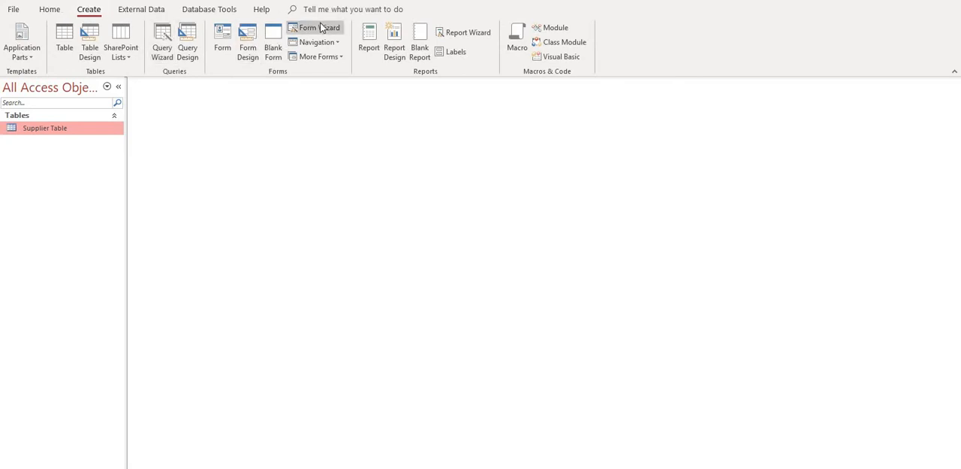
{"action": "left_click", "coordinate": [315, 27]}
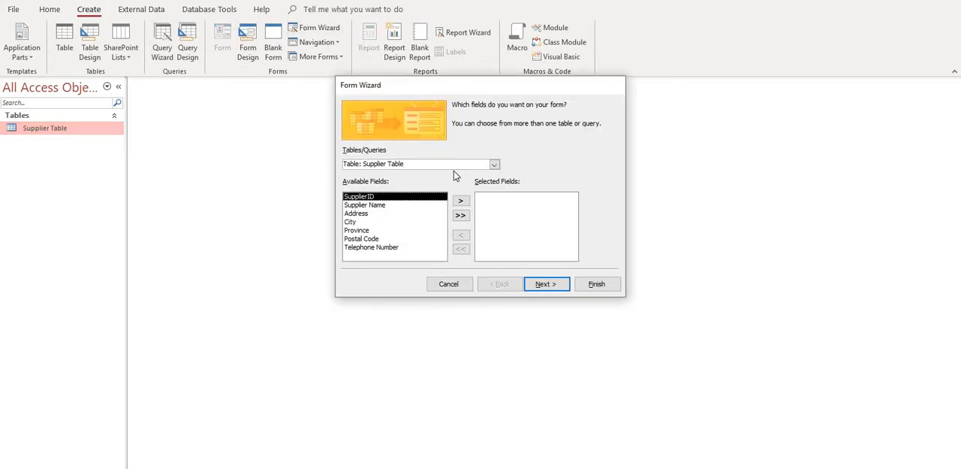
{"action": "mouse_move", "coordinate": [306, 171]}
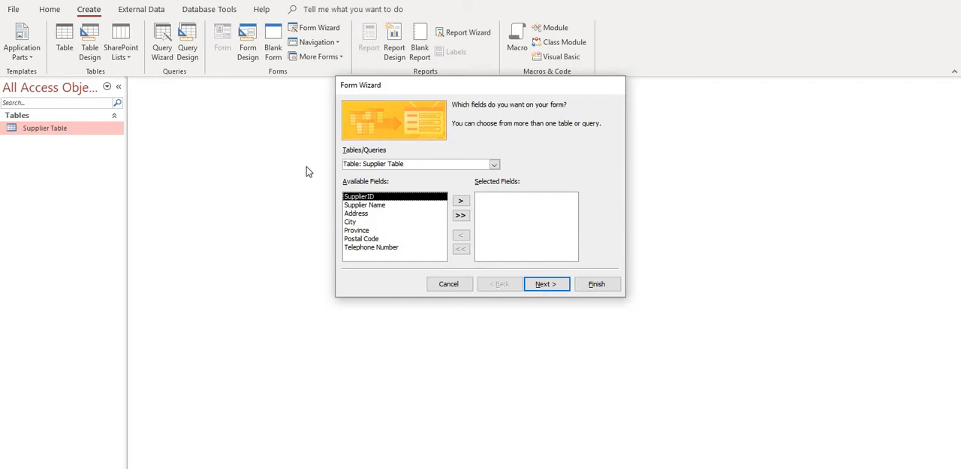
{"action": "mouse_move", "coordinate": [368, 159]}
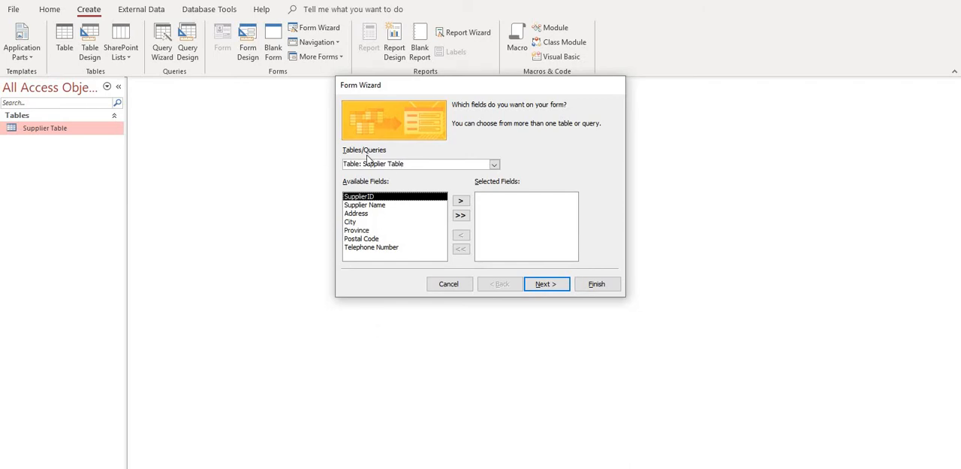
{"action": "mouse_move", "coordinate": [359, 235]}
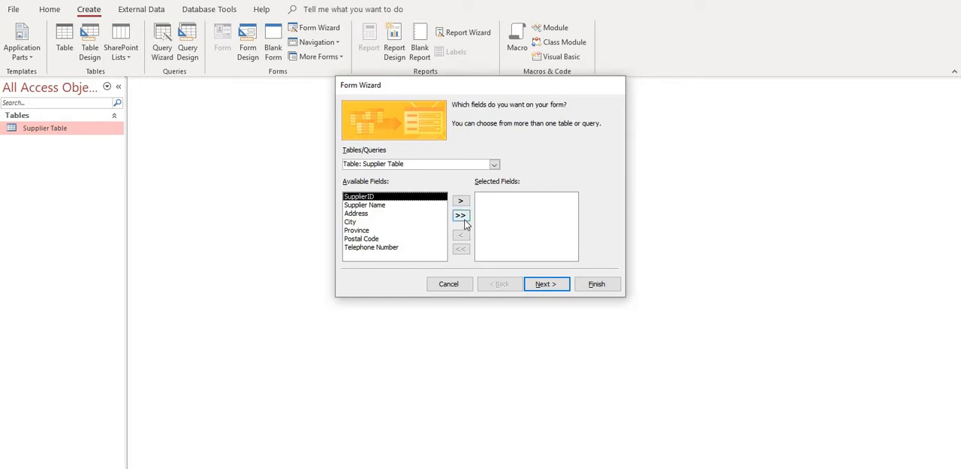
{"action": "left_click", "coordinate": [459, 216]}
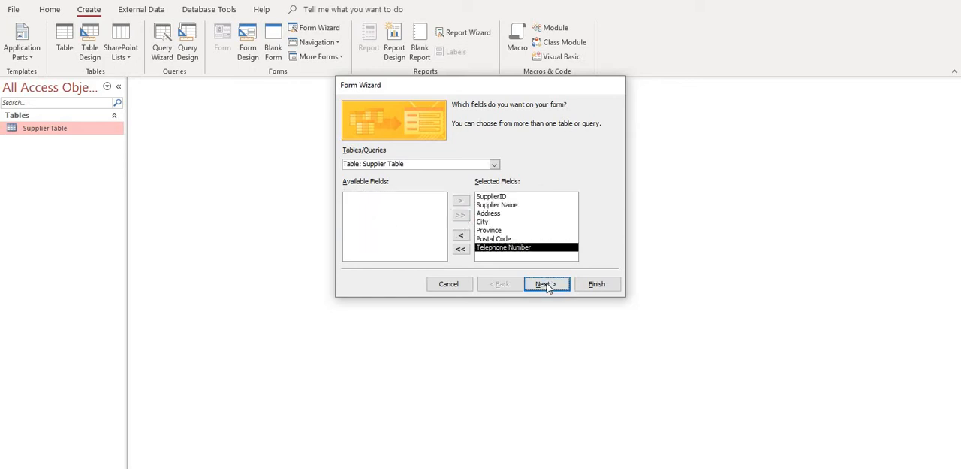
{"action": "left_click", "coordinate": [546, 284]}
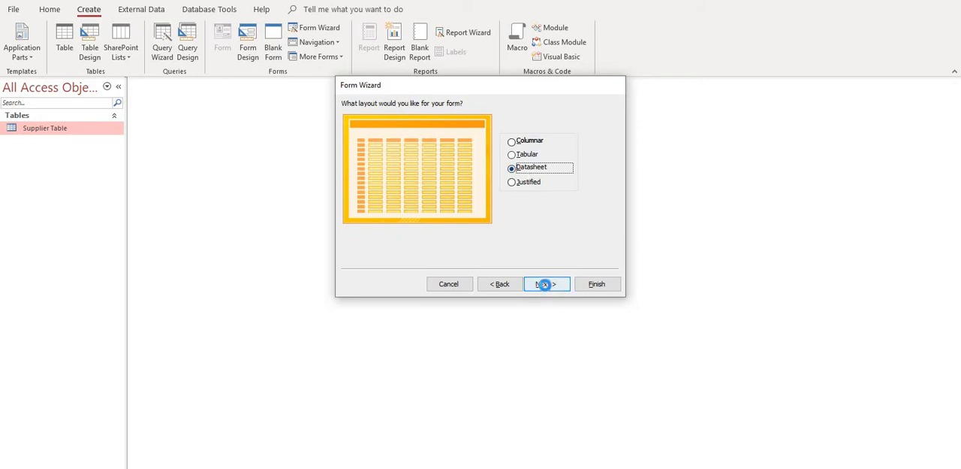
Title the form Supplier Form and finish creating it as a datasheet.
{"action": "left_click", "coordinate": [545, 283]}
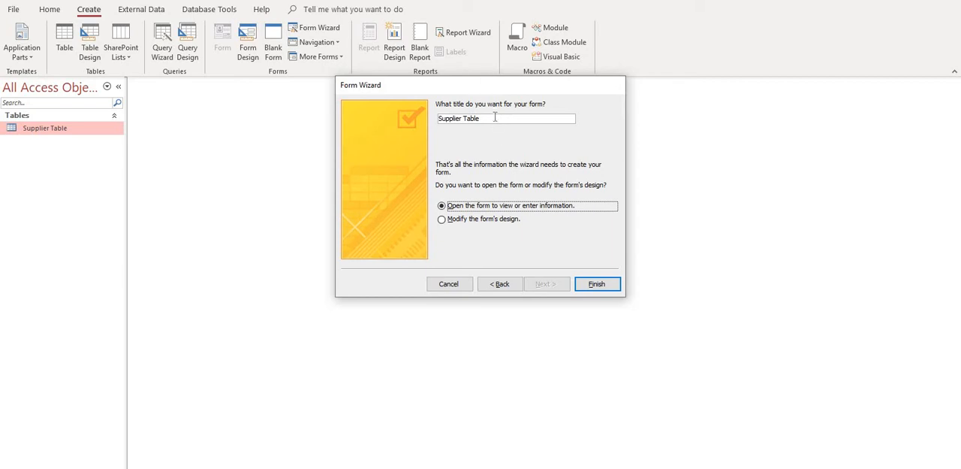
{"action": "key", "text": "BackSpace"}
{"action": "type", "text": "F"}
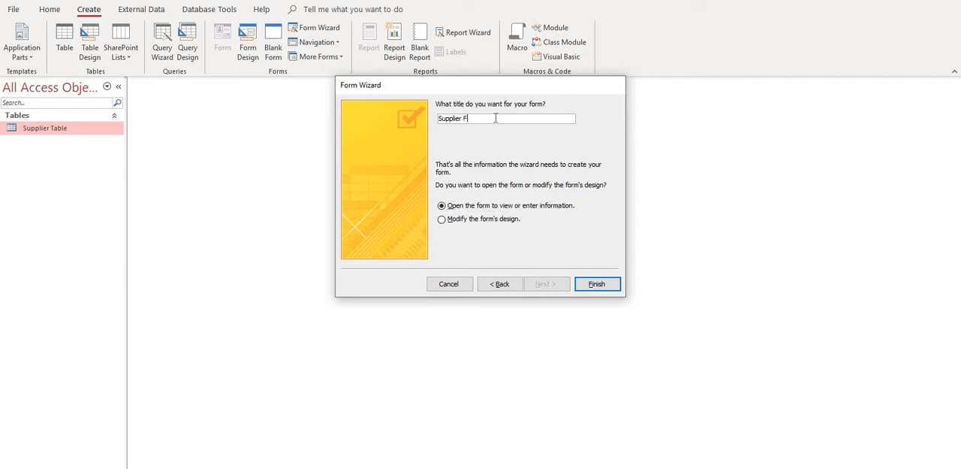
{"action": "type", "text": "orm"}
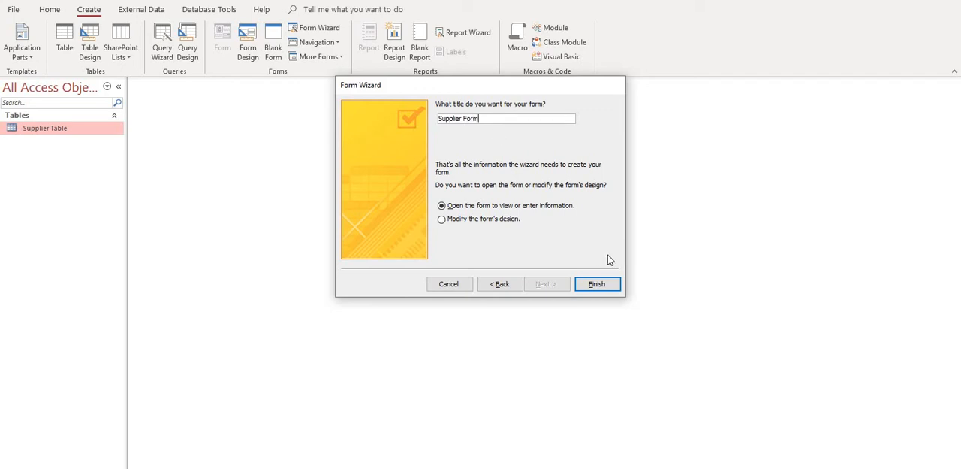
{"action": "left_click", "coordinate": [598, 284]}
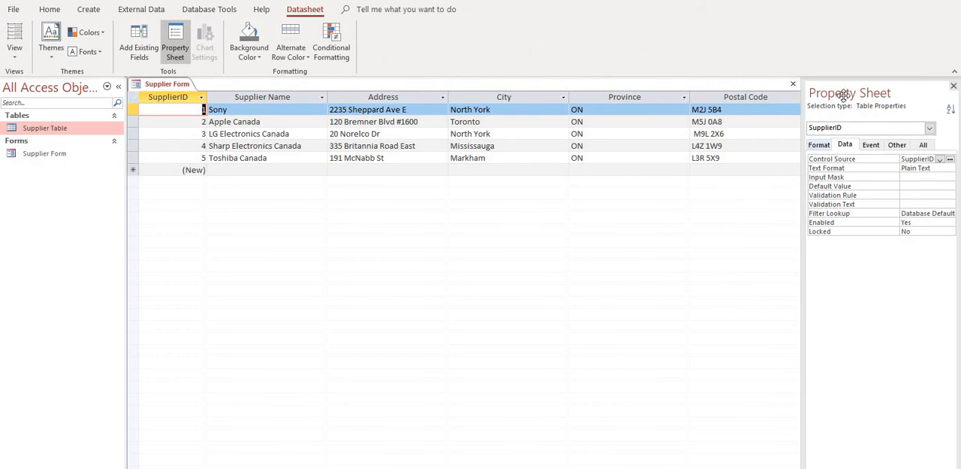
{"action": "mouse_move", "coordinate": [820, 159]}
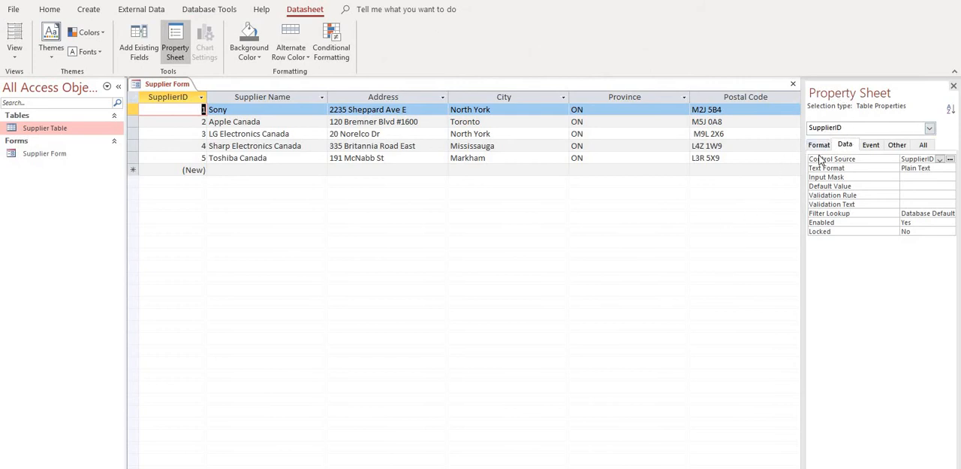
Check the SupplierID field's Format and Data properties and dismiss the Expression Builder.
{"action": "left_click", "coordinate": [818, 144]}
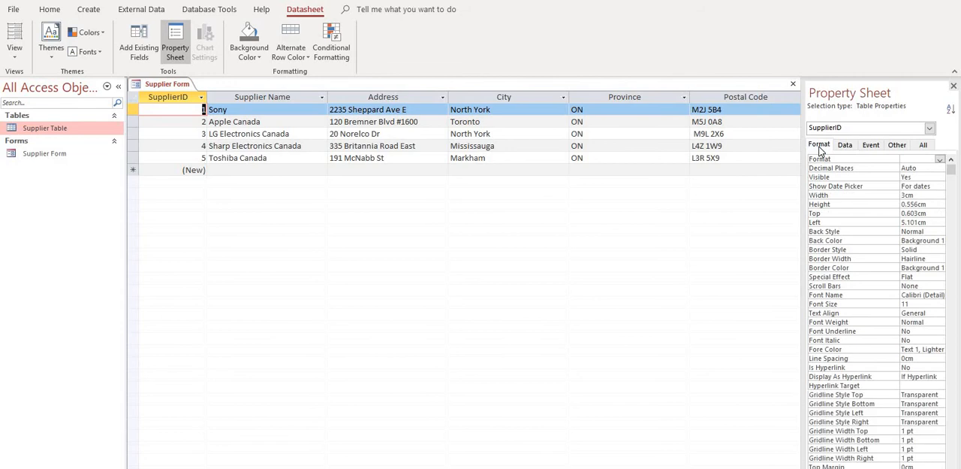
{"action": "left_click", "coordinate": [844, 144]}
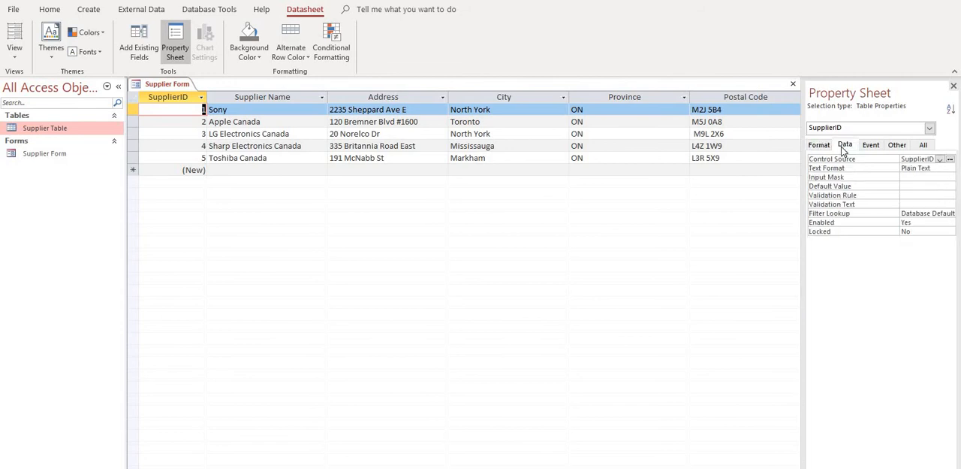
{"action": "mouse_move", "coordinate": [910, 186]}
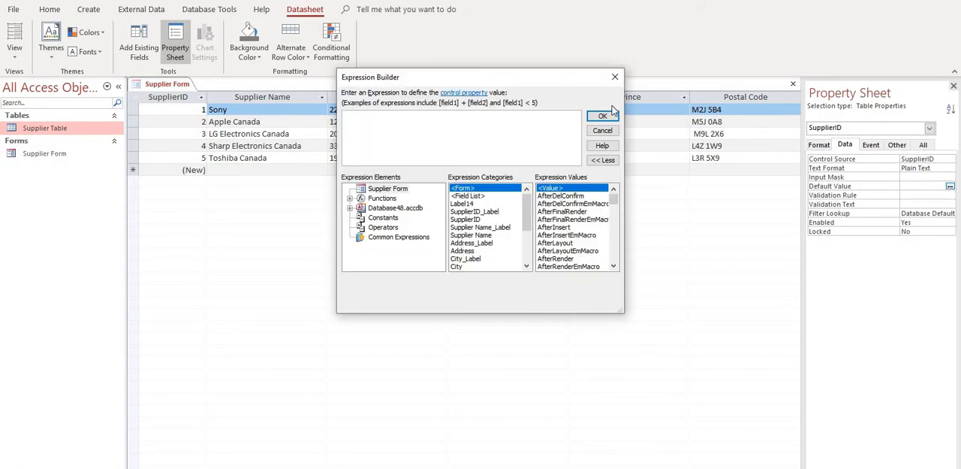
{"action": "left_click", "coordinate": [601, 115]}
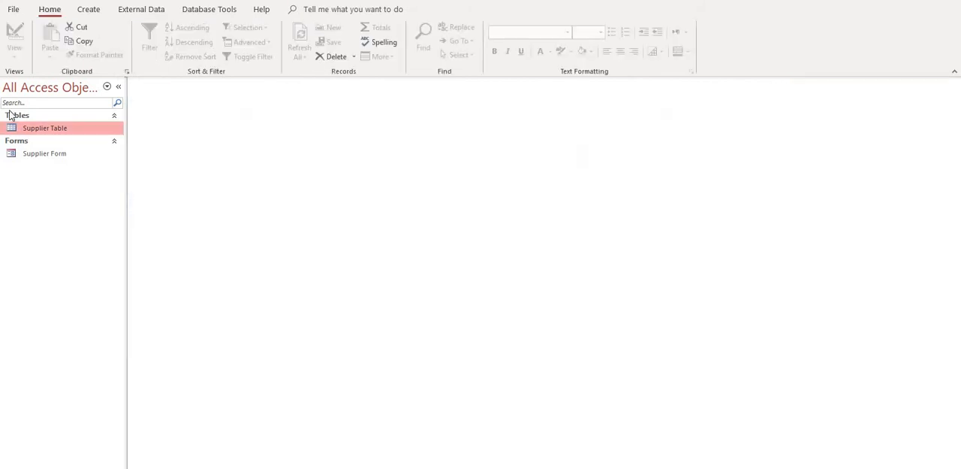
{"action": "mouse_move", "coordinate": [45, 153]}
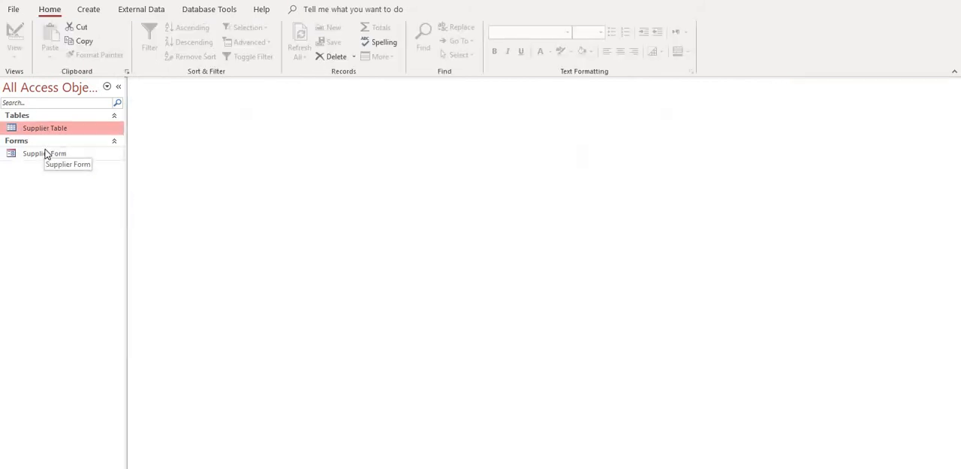
Set Supplier Form's Default View property to Single Form and close the form.
{"action": "double_click", "coordinate": [43, 153]}
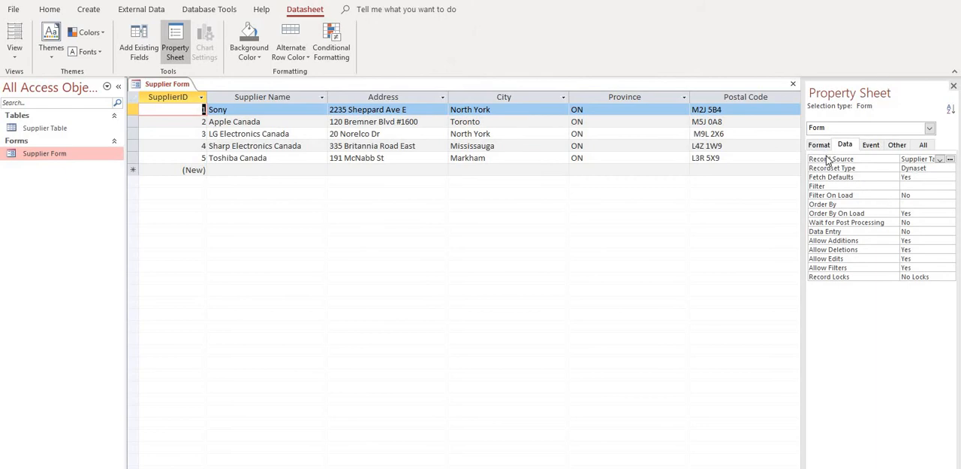
{"action": "mouse_move", "coordinate": [819, 153]}
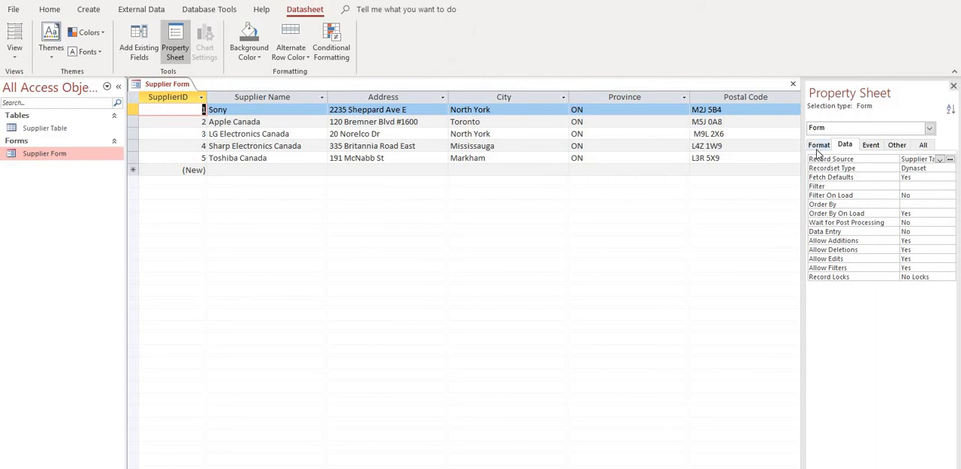
{"action": "left_click", "coordinate": [819, 144]}
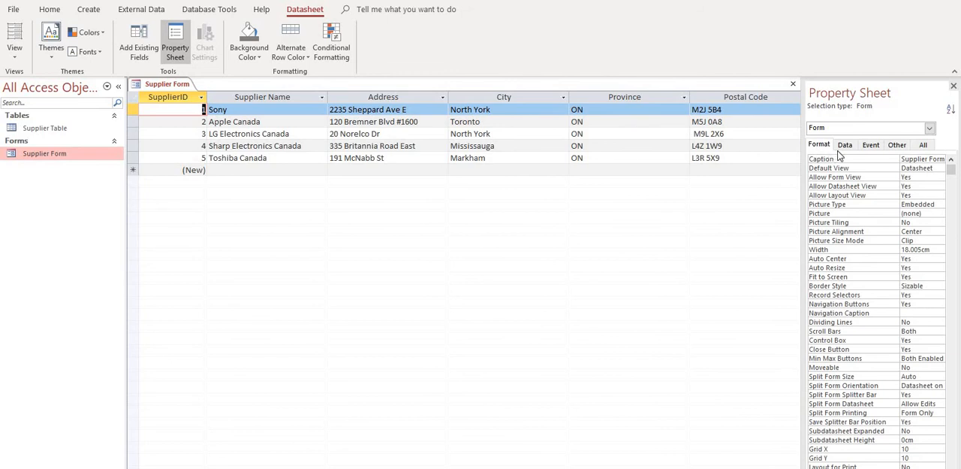
{"action": "left_click", "coordinate": [844, 145]}
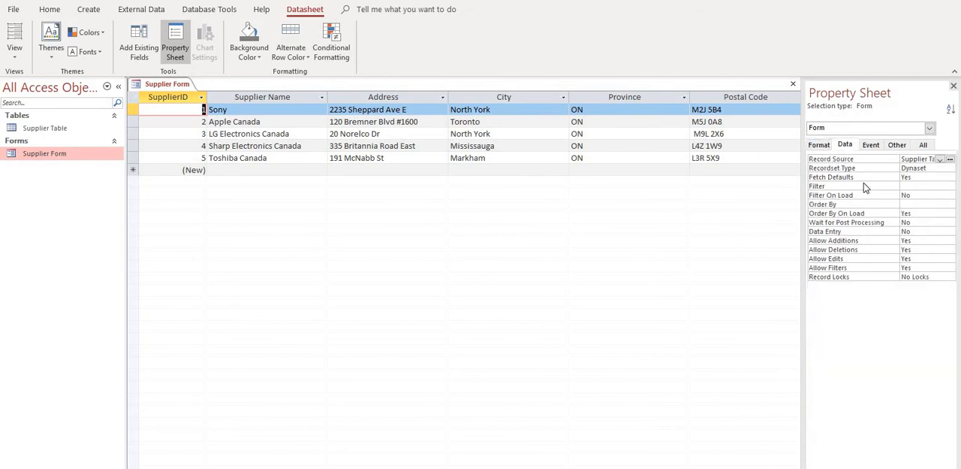
{"action": "left_click", "coordinate": [820, 144]}
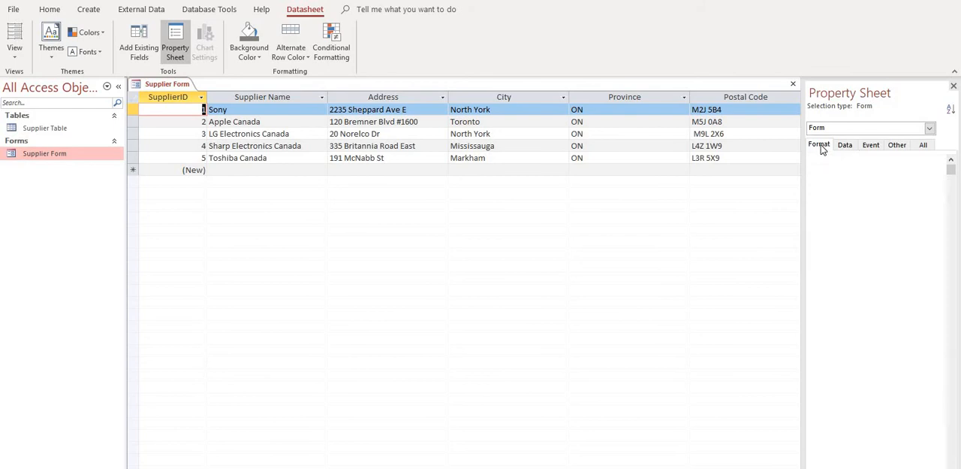
{"action": "left_click", "coordinate": [818, 144]}
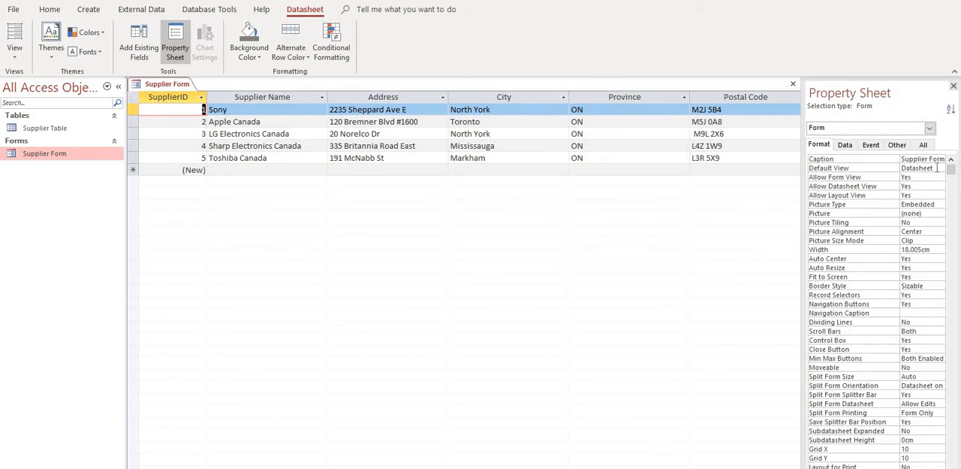
{"action": "left_click", "coordinate": [937, 168]}
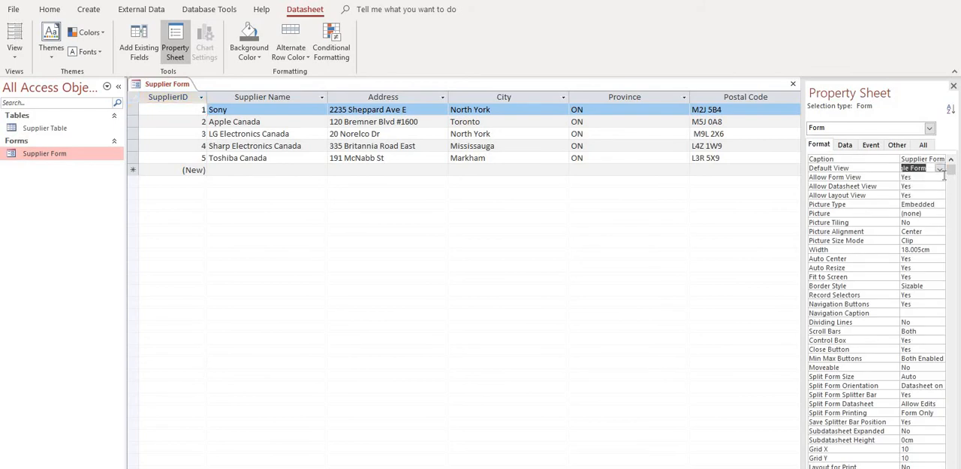
{"action": "right_click", "coordinate": [163, 84]}
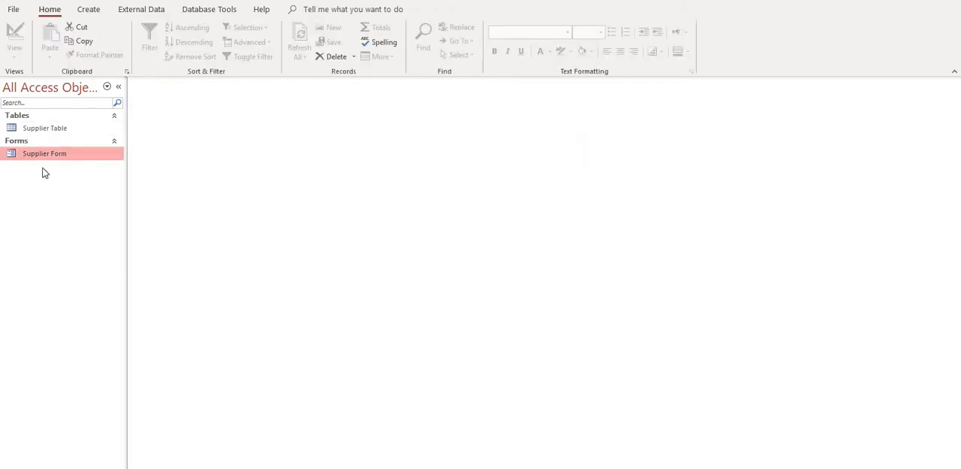
{"action": "mouse_move", "coordinate": [45, 153]}
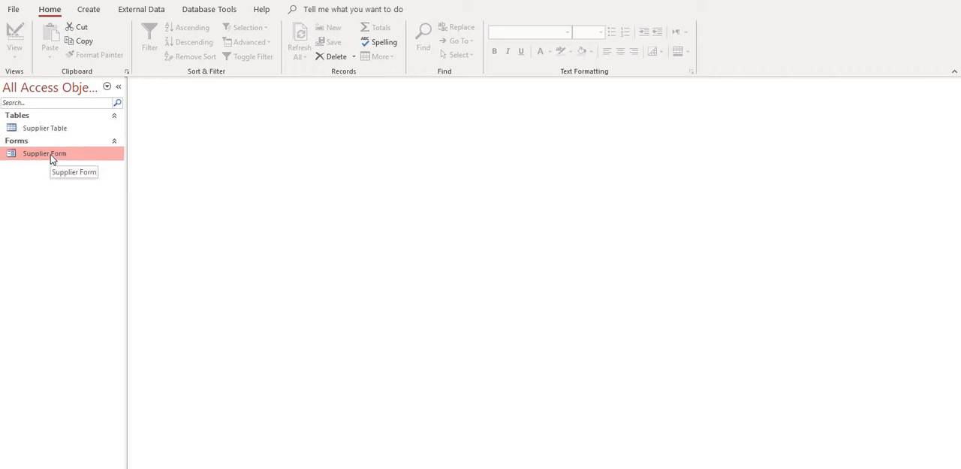
{"action": "double_click", "coordinate": [45, 154]}
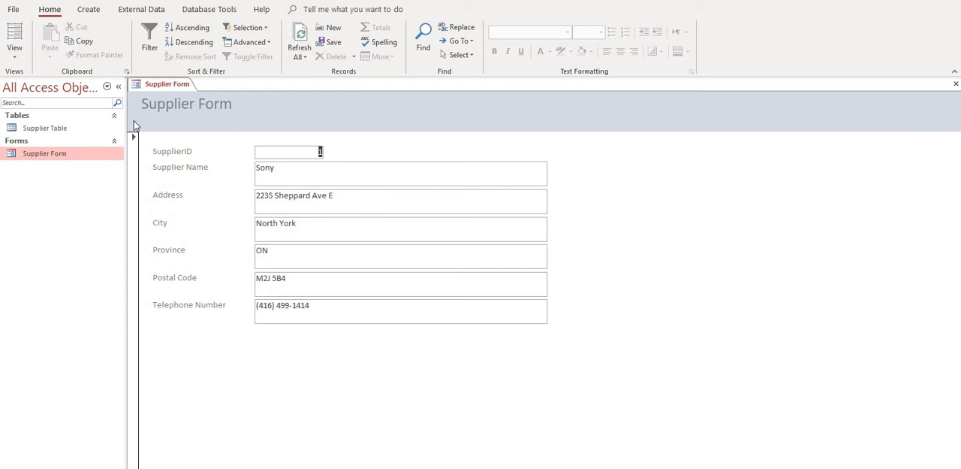
{"action": "mouse_move", "coordinate": [287, 291]}
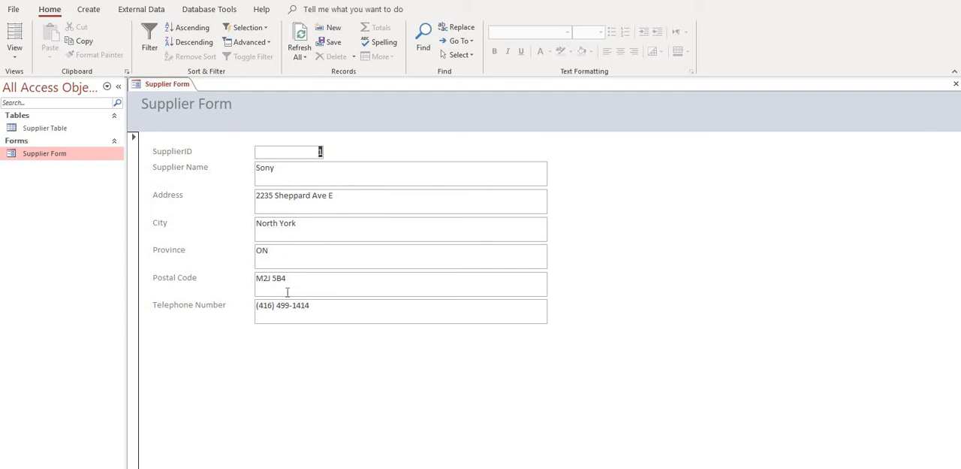
{"action": "mouse_move", "coordinate": [782, 204]}
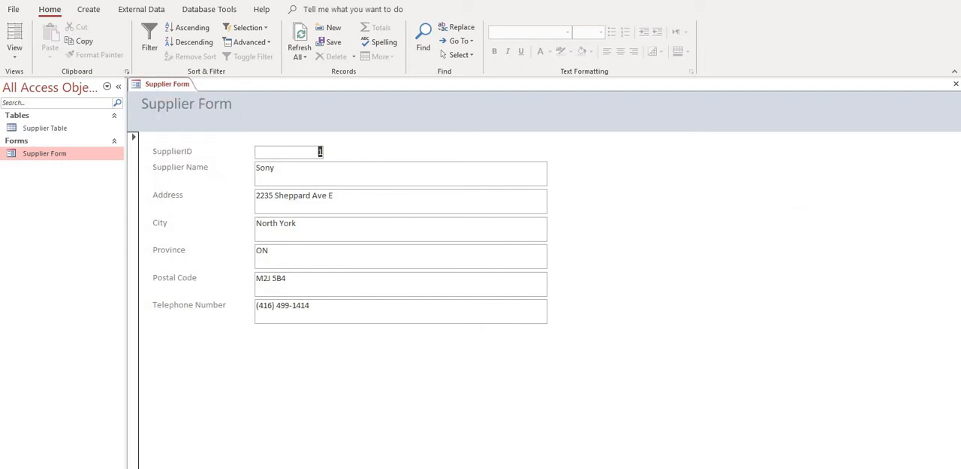
{"action": "left_click", "coordinate": [955, 84]}
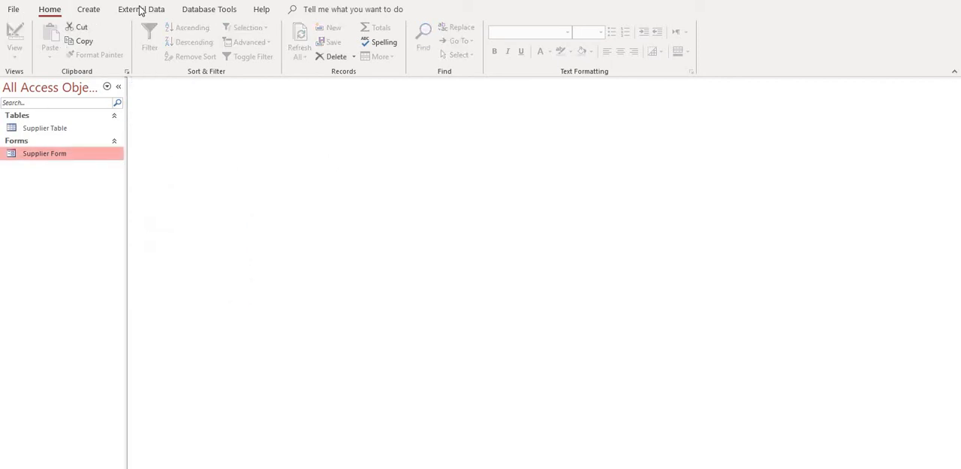
Start a second Excel import with the Item Master List (4) workbook from Downloads as source.
{"action": "left_click", "coordinate": [141, 9]}
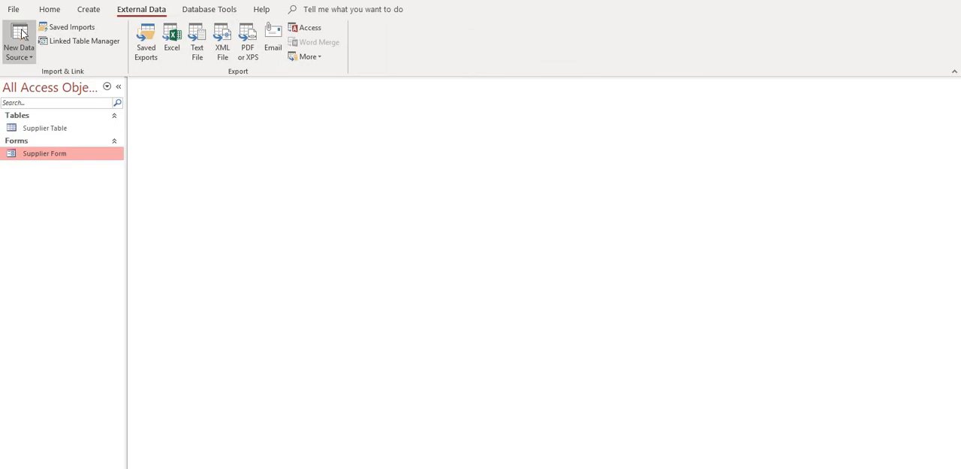
{"action": "left_click", "coordinate": [18, 42]}
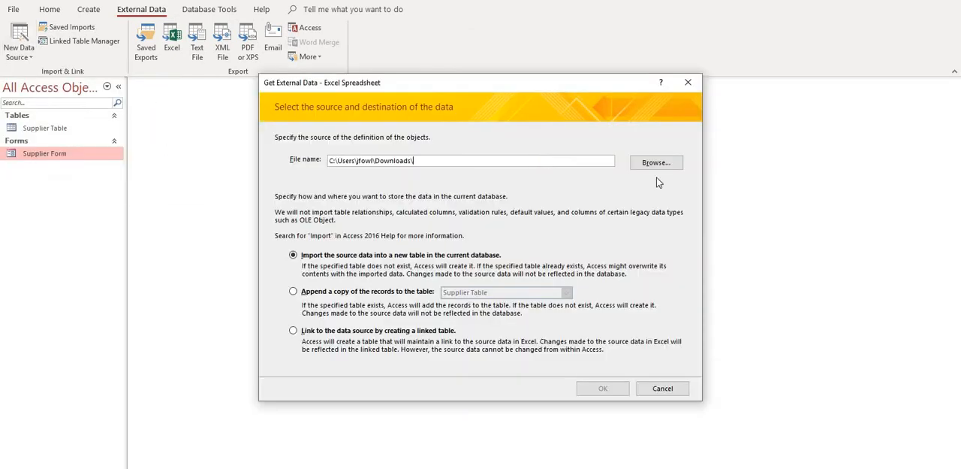
{"action": "left_click", "coordinate": [655, 163]}
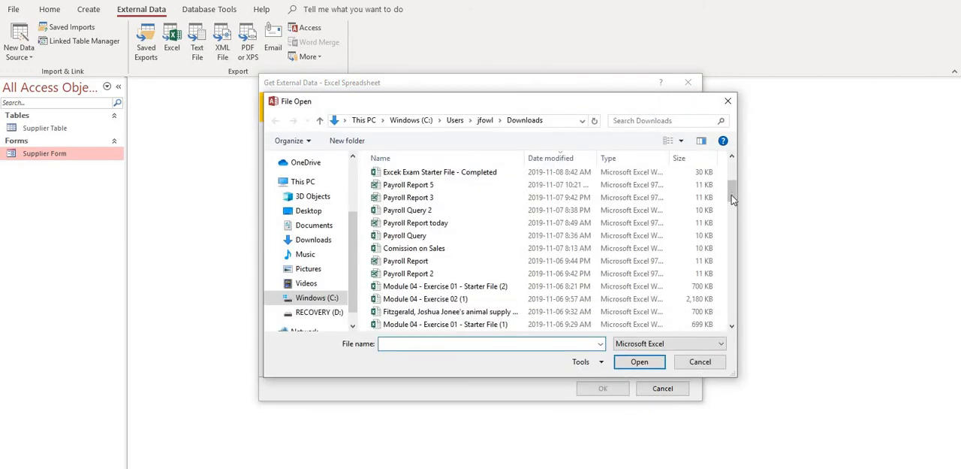
{"action": "scroll", "scroll_direction": "down", "scroll_amount": 3}
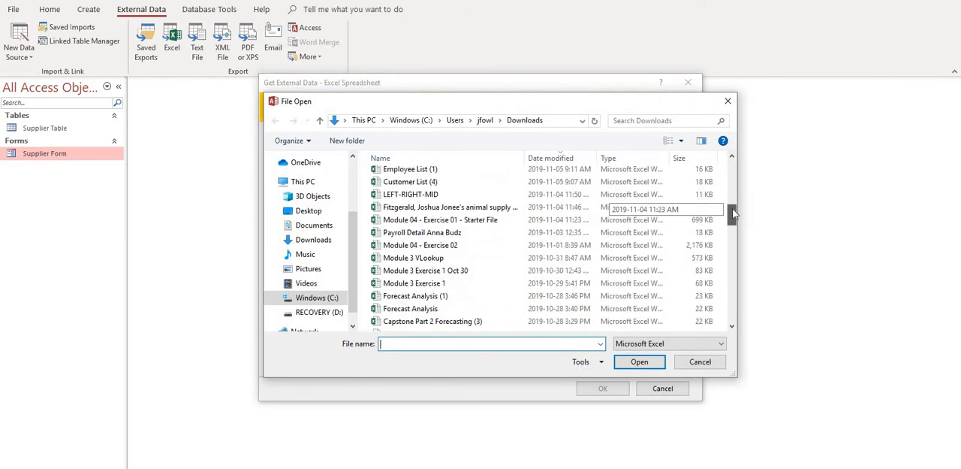
{"action": "scroll", "scroll_direction": "up", "scroll_amount": 3}
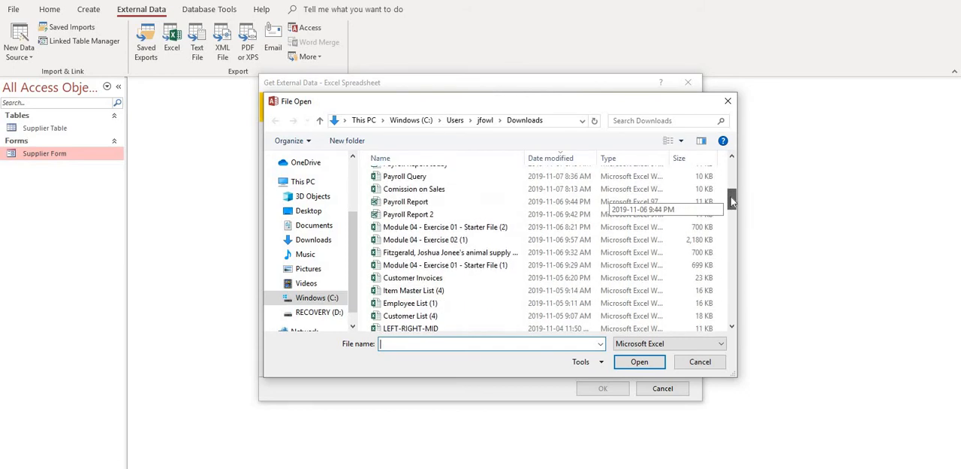
{"action": "left_click", "coordinate": [411, 252]}
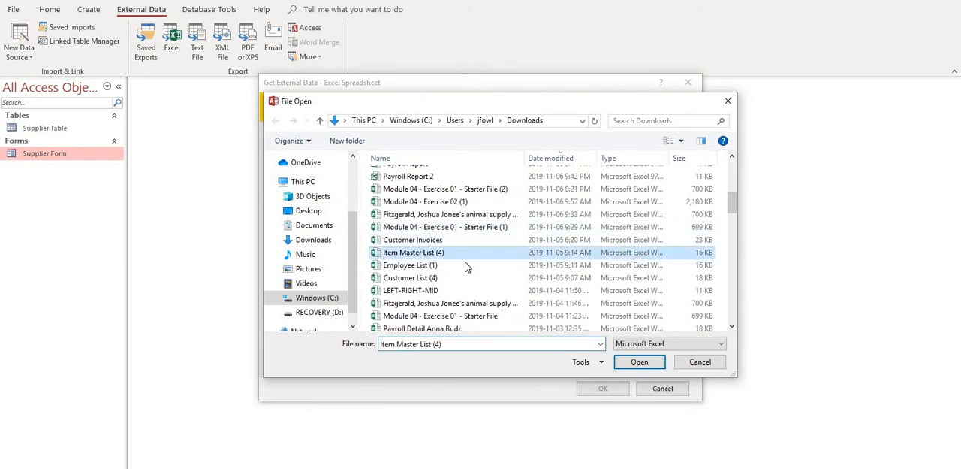
{"action": "left_click", "coordinate": [639, 360]}
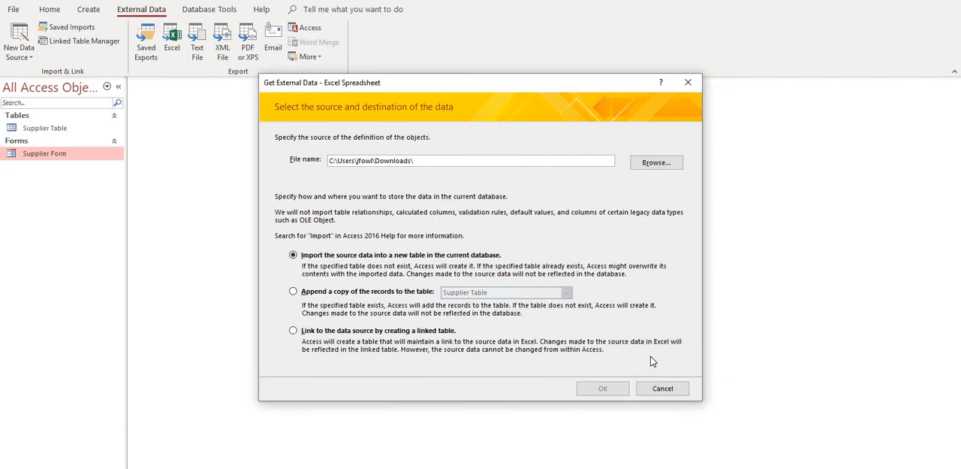
Import the item list with first-row headings, check the Wholesale Price field, and let Access add the primary key.
{"action": "left_click", "coordinate": [602, 387]}
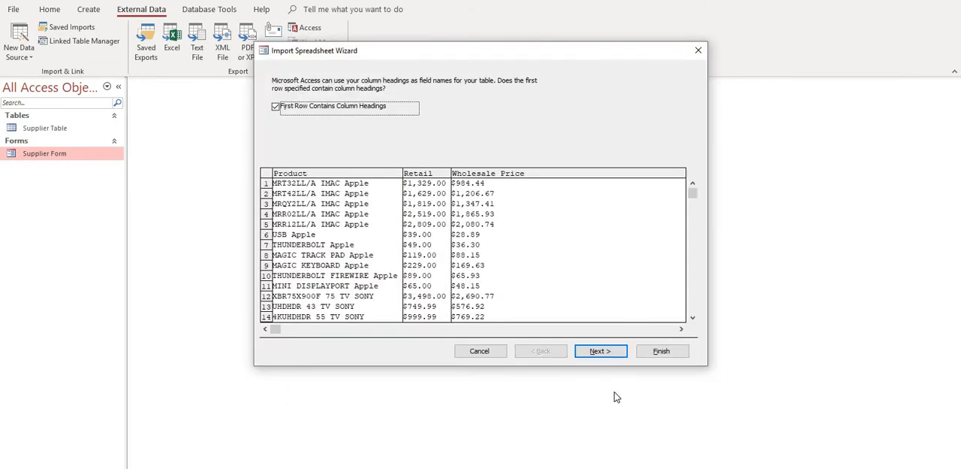
{"action": "mouse_move", "coordinate": [288, 103]}
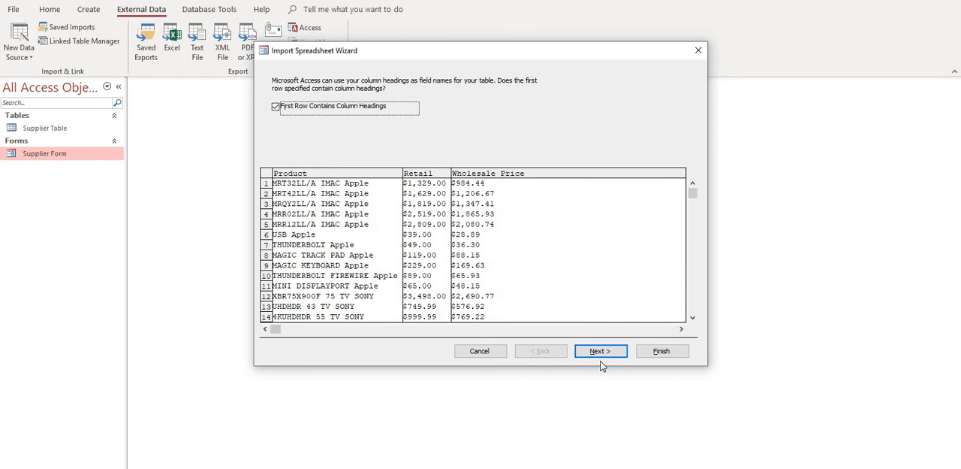
{"action": "left_click", "coordinate": [601, 351]}
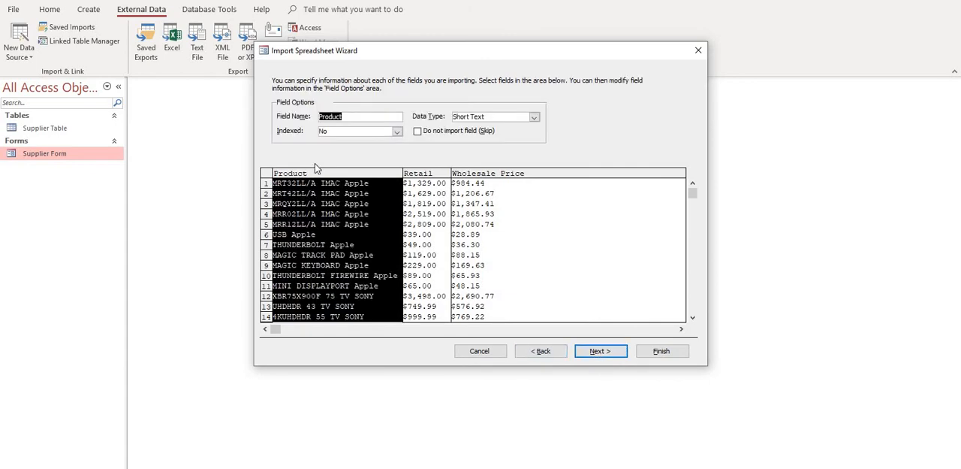
{"action": "mouse_move", "coordinate": [353, 183]}
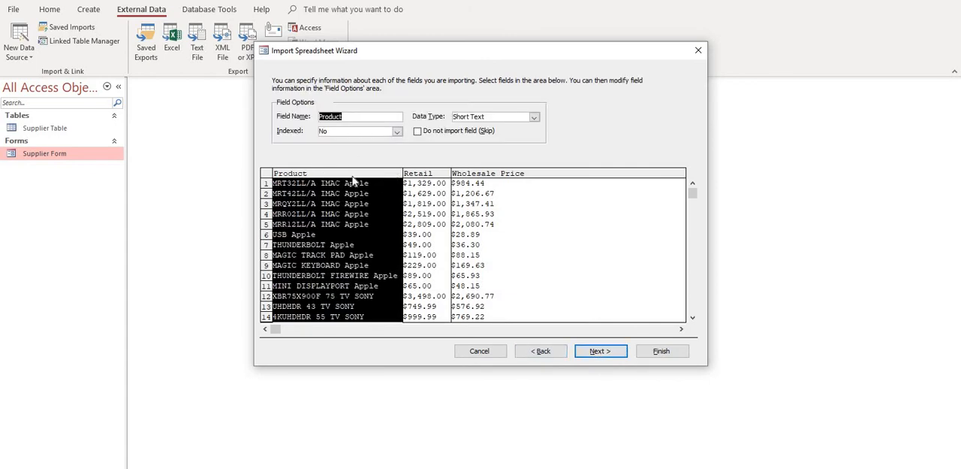
{"action": "left_click", "coordinate": [417, 173]}
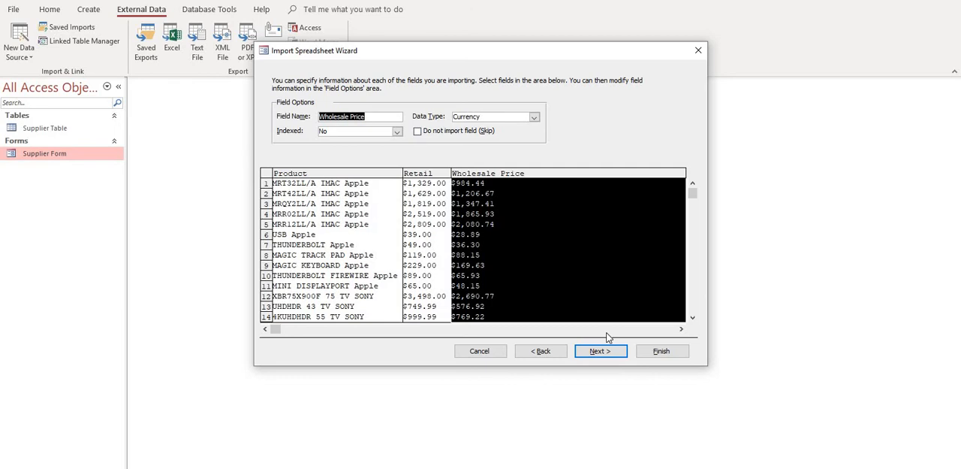
{"action": "left_click", "coordinate": [601, 352]}
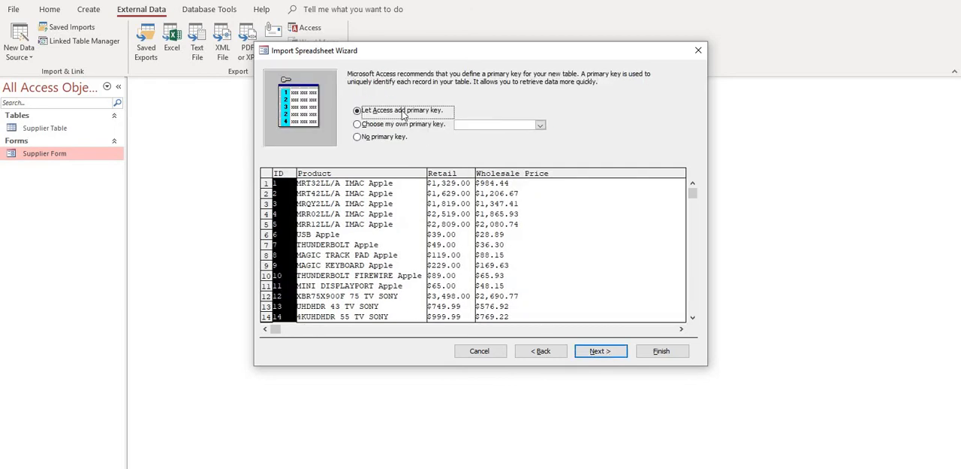
{"action": "mouse_move", "coordinate": [319, 103]}
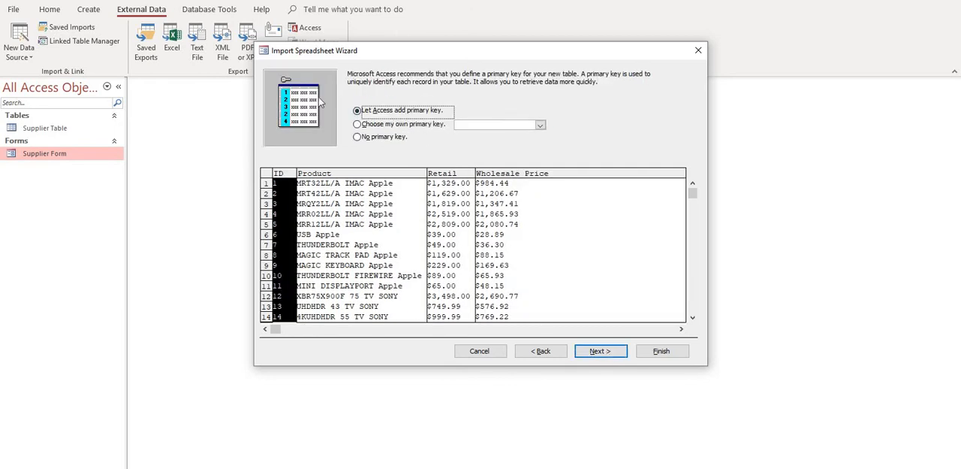
{"action": "mouse_move", "coordinate": [282, 197]}
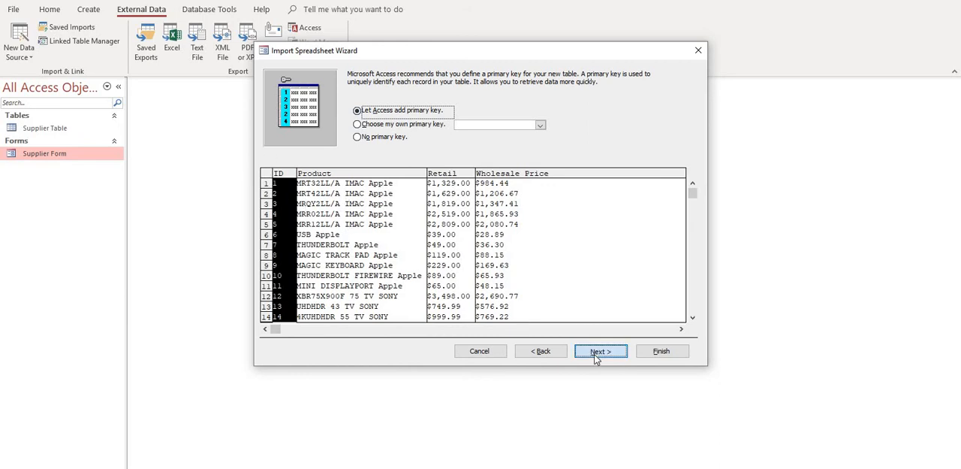
Let Access add a primary key, name the table 'Item Master Table', finish and close without saving import steps.
{"action": "left_click", "coordinate": [601, 351]}
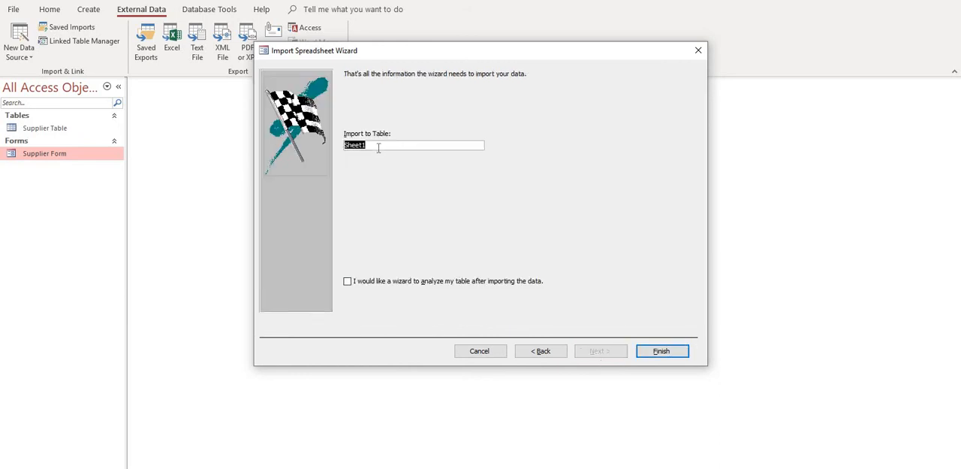
{"action": "type", "text": "Item Mas"}
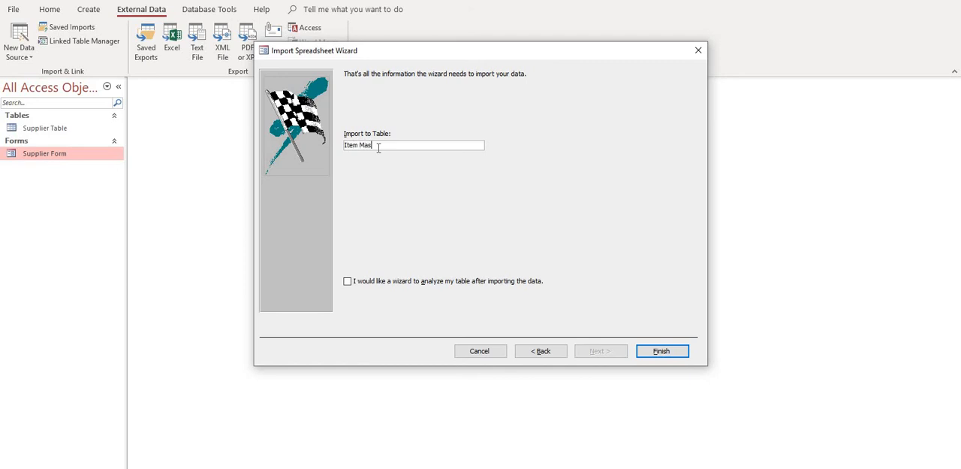
{"action": "type", "text": "ter Ta"}
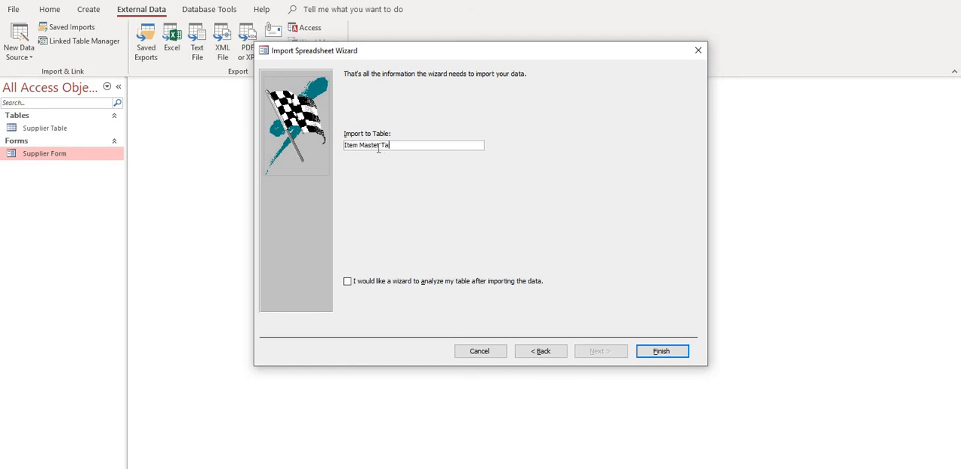
{"action": "type", "text": "ble"}
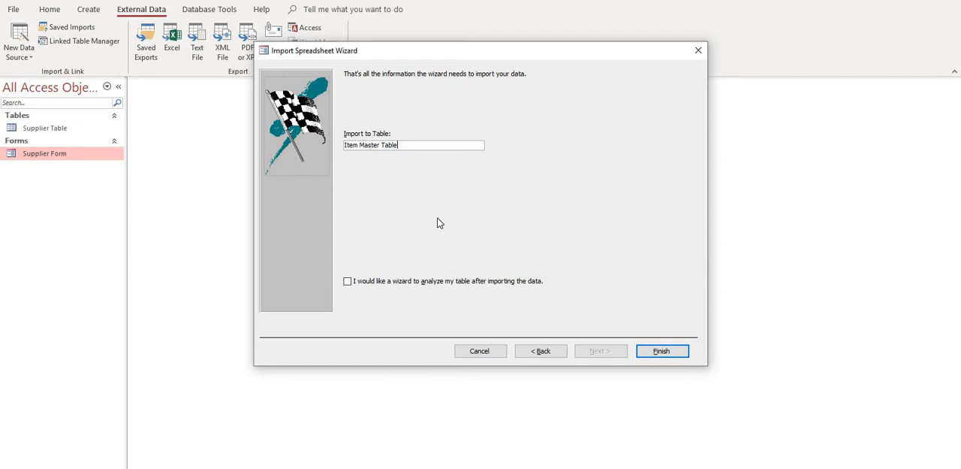
{"action": "left_click", "coordinate": [661, 351]}
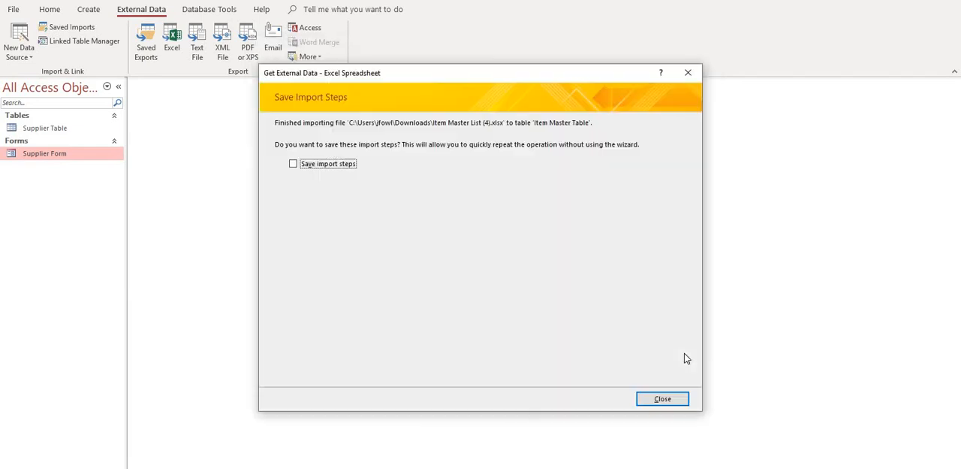
{"action": "left_click", "coordinate": [662, 398]}
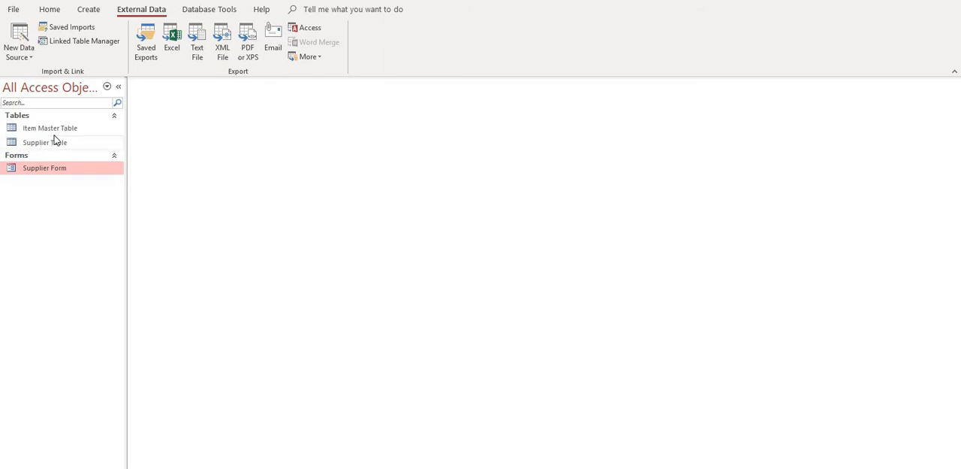
Open Item Master Table from the Navigation Pane and switch it to Design View.
{"action": "left_click", "coordinate": [50, 127]}
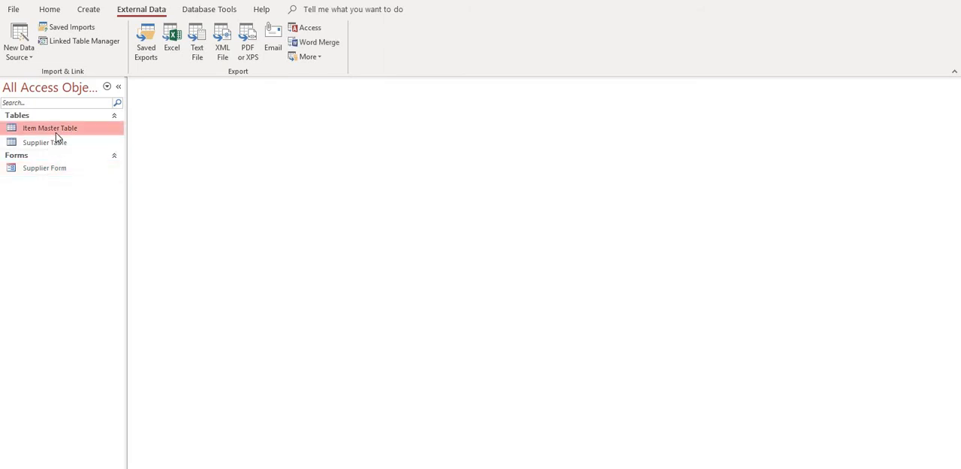
{"action": "double_click", "coordinate": [50, 128]}
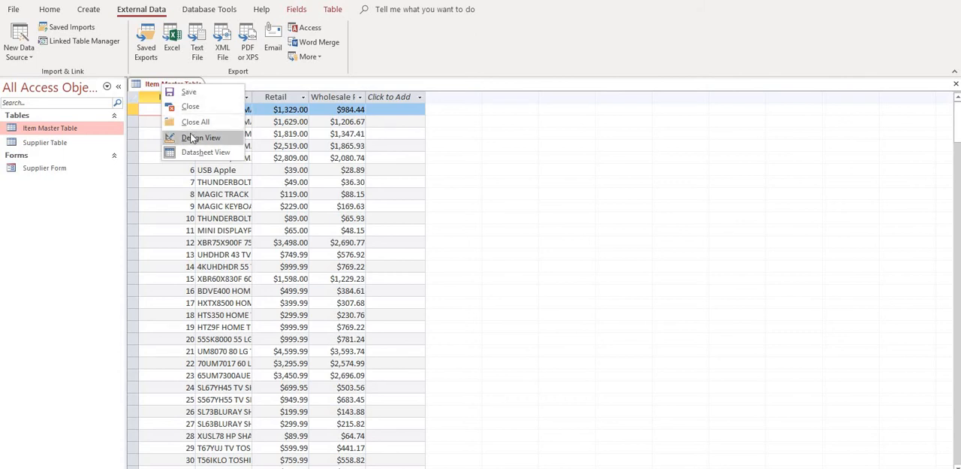
{"action": "left_click", "coordinate": [202, 138]}
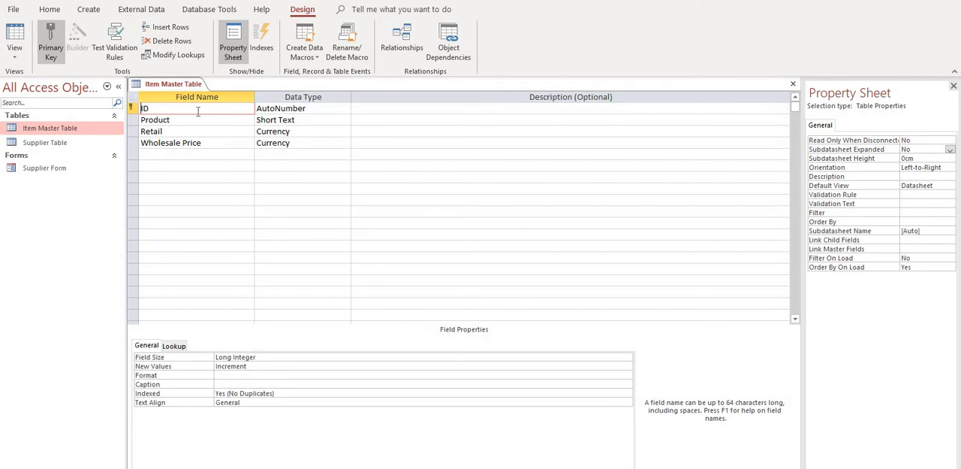
Rename ID to Item ID and Product to Product Name, then move to the next empty row.
{"action": "left_click", "coordinate": [148, 108]}
{"action": "type", "text": "Item "}
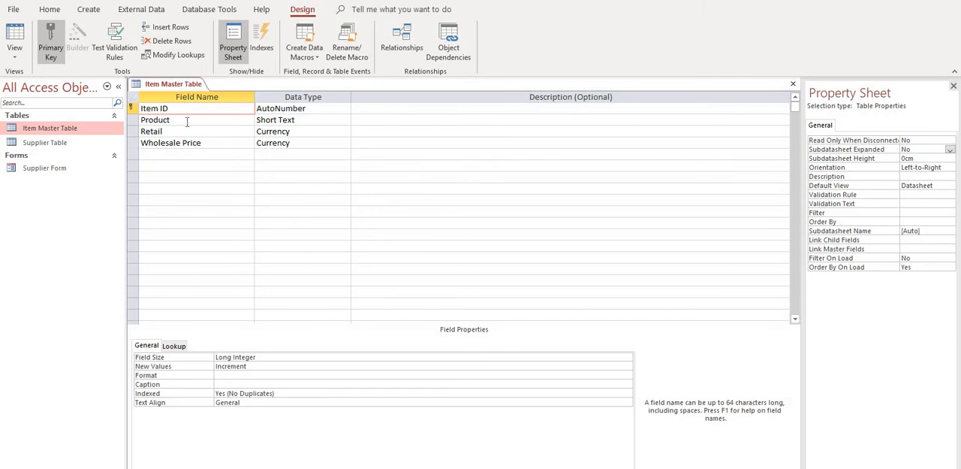
{"action": "left_click", "coordinate": [155, 121]}
{"action": "type", "text": " Name"}
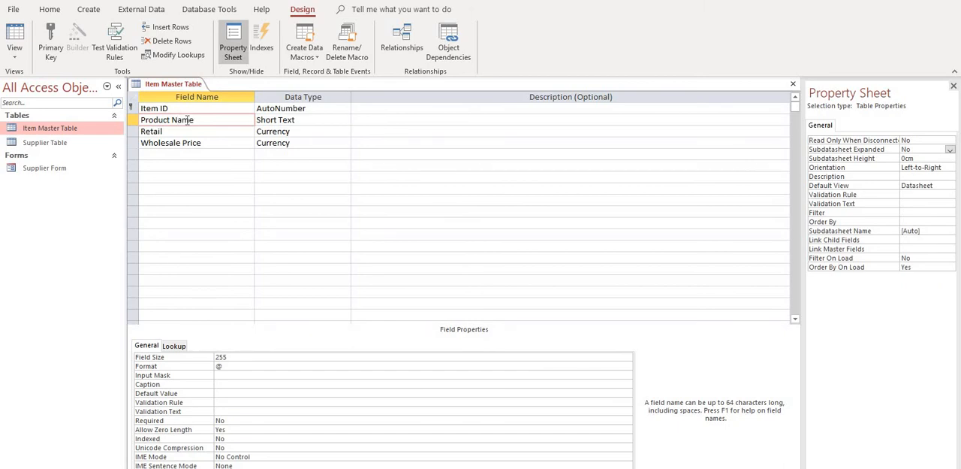
{"action": "left_click", "coordinate": [300, 120]}
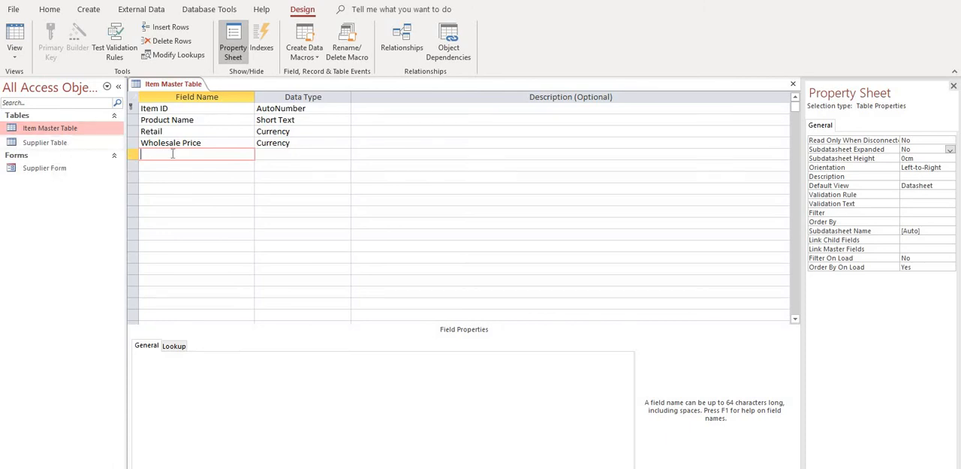
{"action": "mouse_move", "coordinate": [165, 174]}
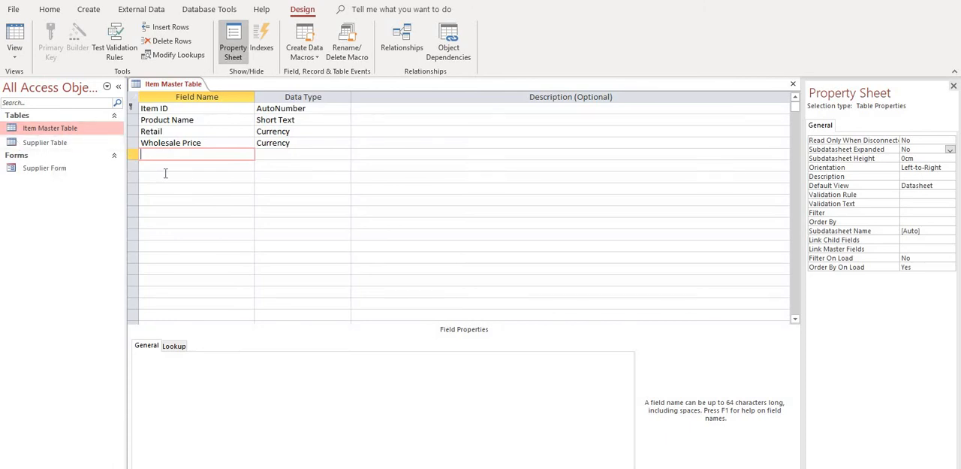
{"action": "mouse_move", "coordinate": [208, 166]}
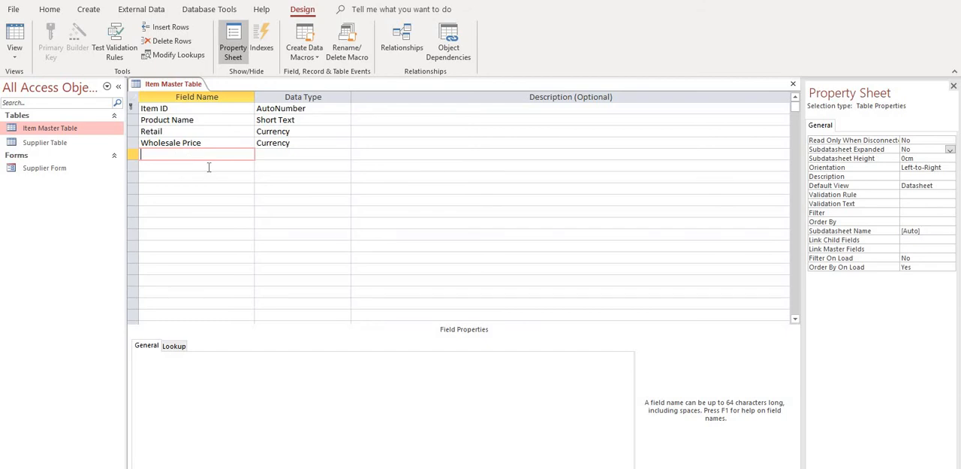
Name the new field Supplier ID and bring up its Data Type choices.
{"action": "type", "text": "Sup"}
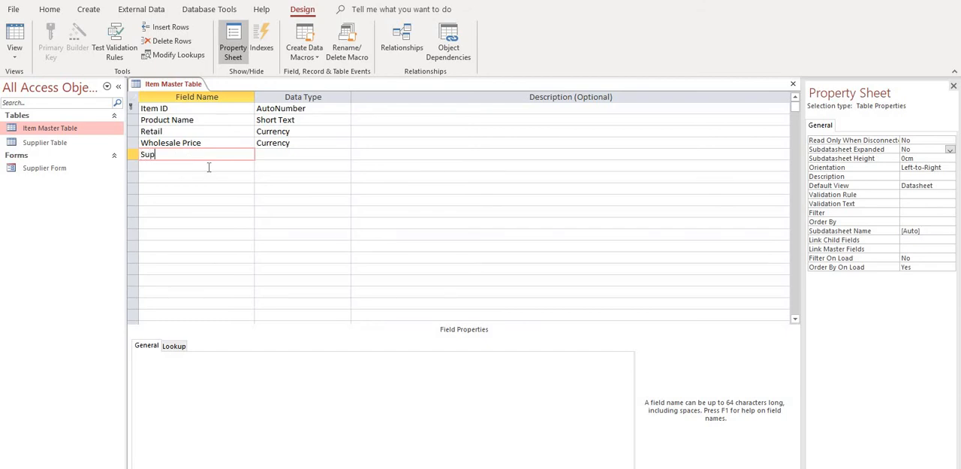
{"action": "type", "text": "plier"}
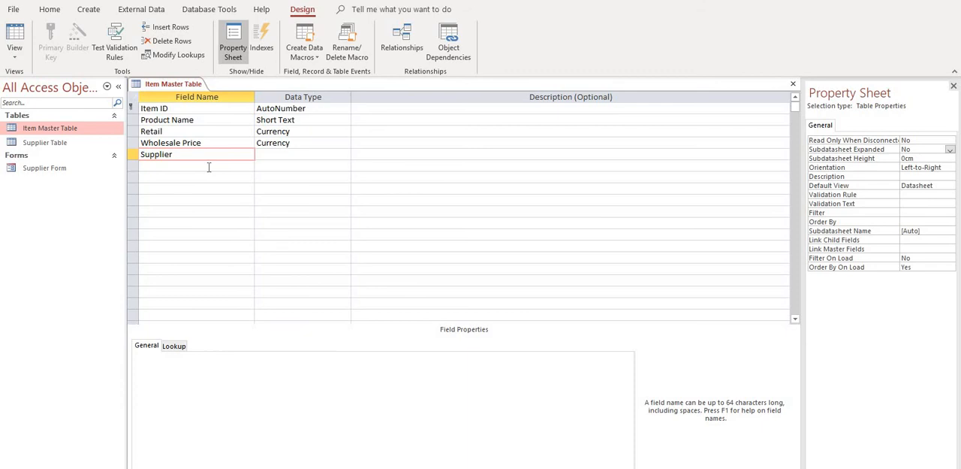
{"action": "type", "text": "ID"}
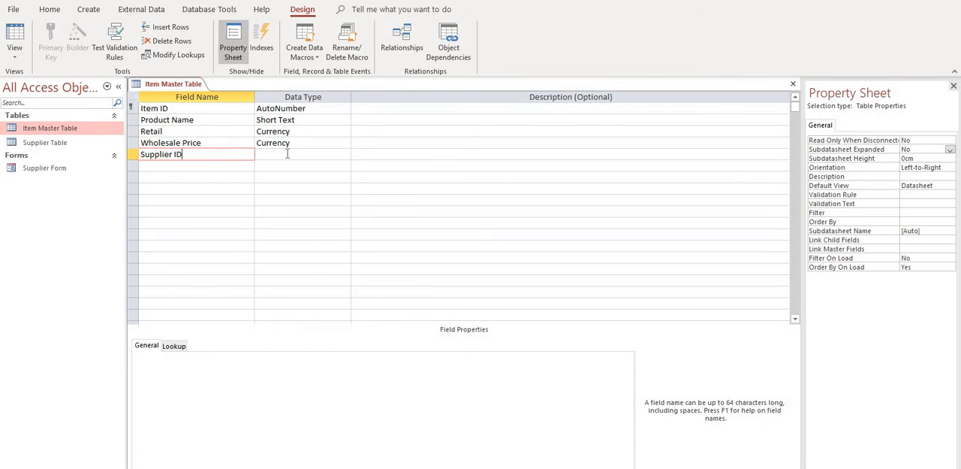
{"action": "left_click", "coordinate": [346, 153]}
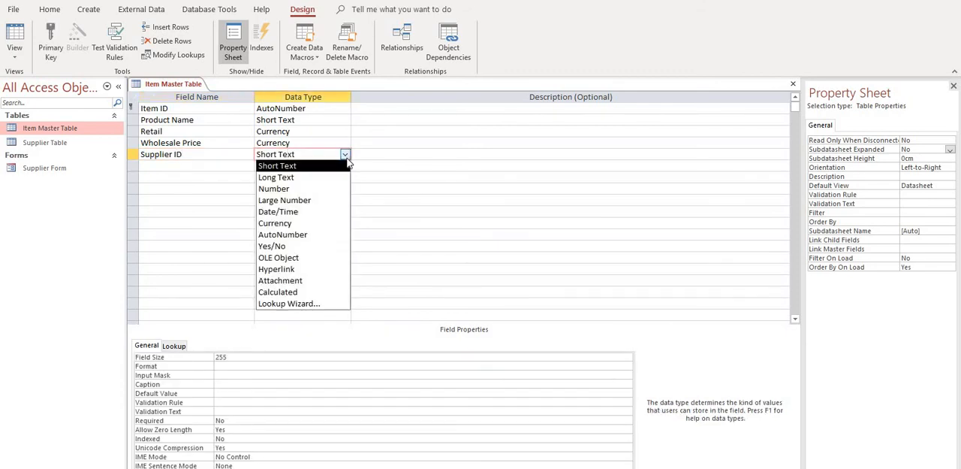
{"action": "mouse_move", "coordinate": [288, 291]}
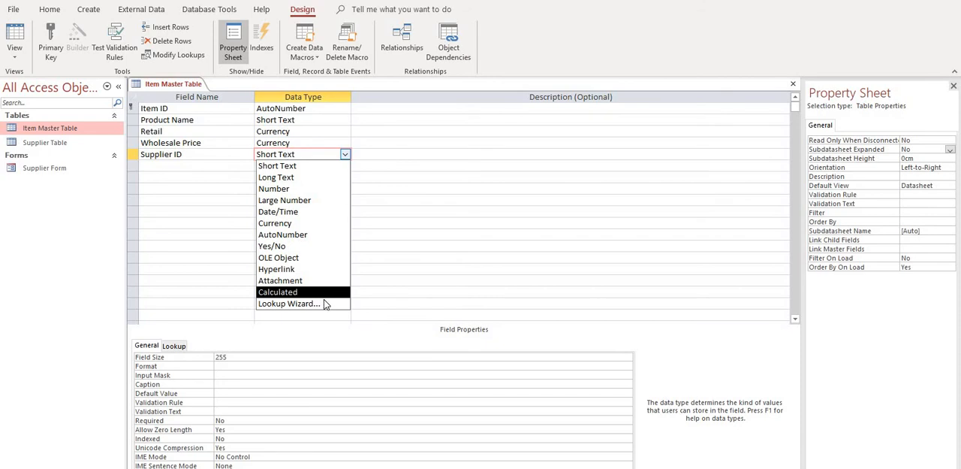
Start a Lookup Wizard on Supplier Table with SupplierID and Supplier Name columns, continuing to sort order.
{"action": "left_click", "coordinate": [288, 303]}
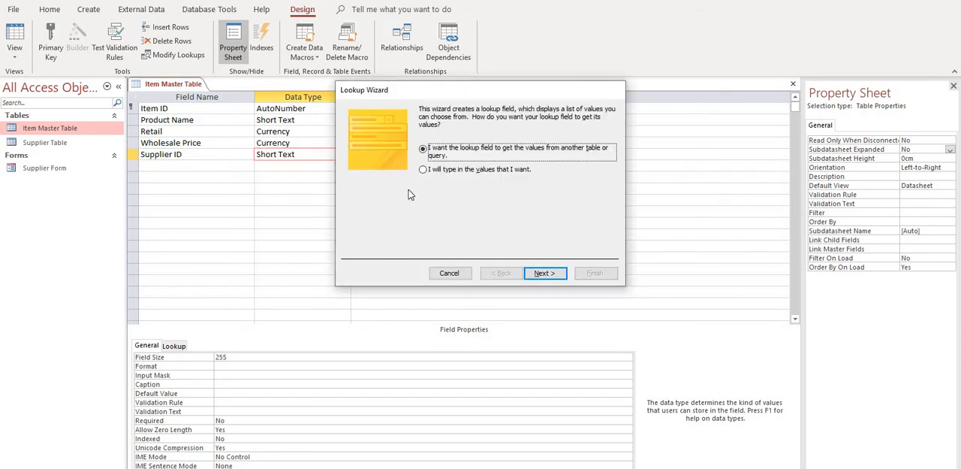
{"action": "left_click", "coordinate": [544, 274]}
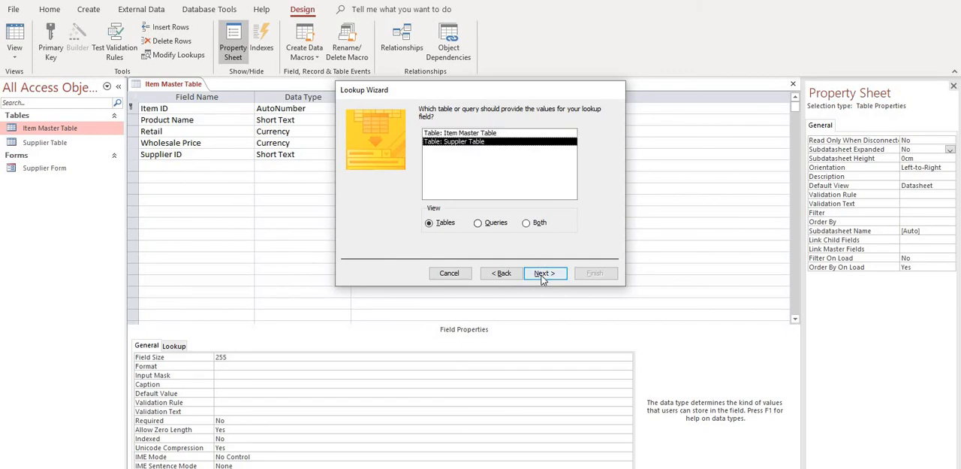
{"action": "left_click", "coordinate": [543, 273]}
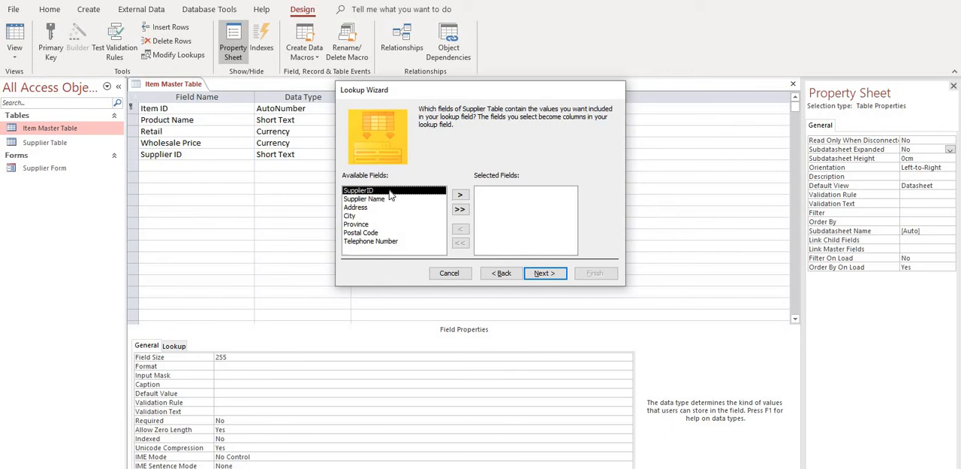
{"action": "left_click", "coordinate": [460, 196]}
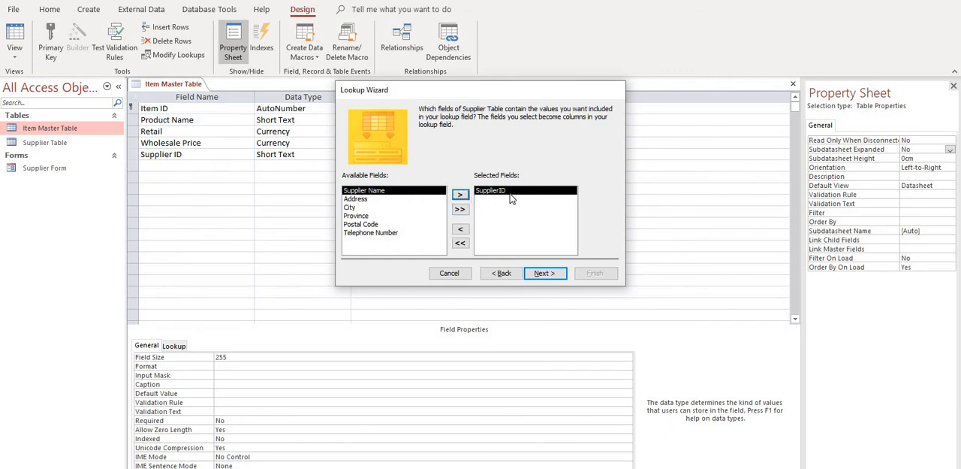
{"action": "mouse_move", "coordinate": [429, 204]}
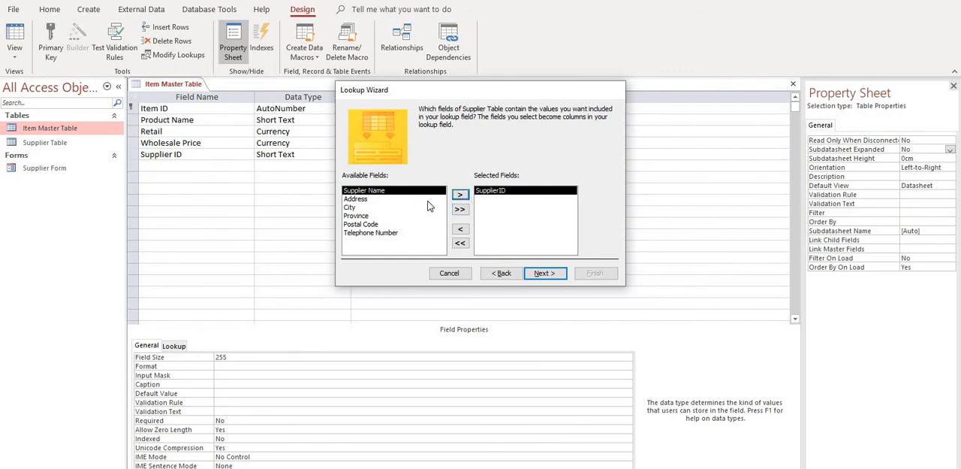
{"action": "left_click", "coordinate": [459, 194]}
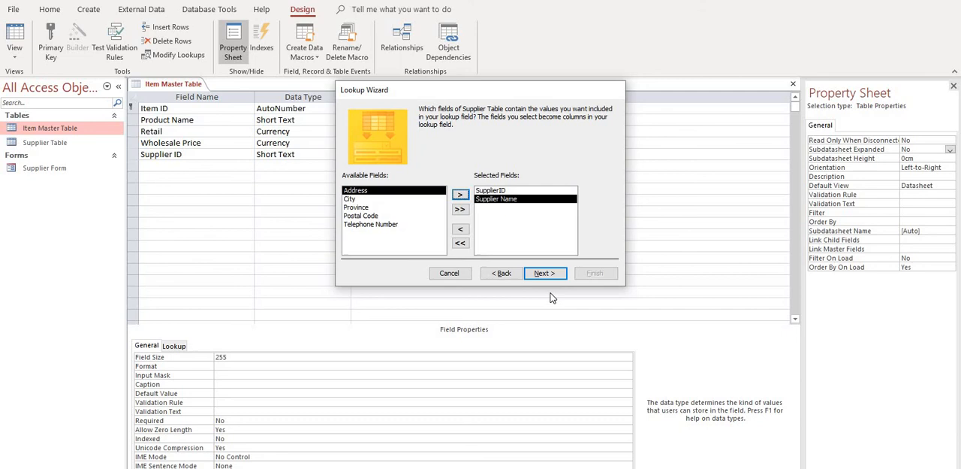
{"action": "left_click", "coordinate": [544, 273]}
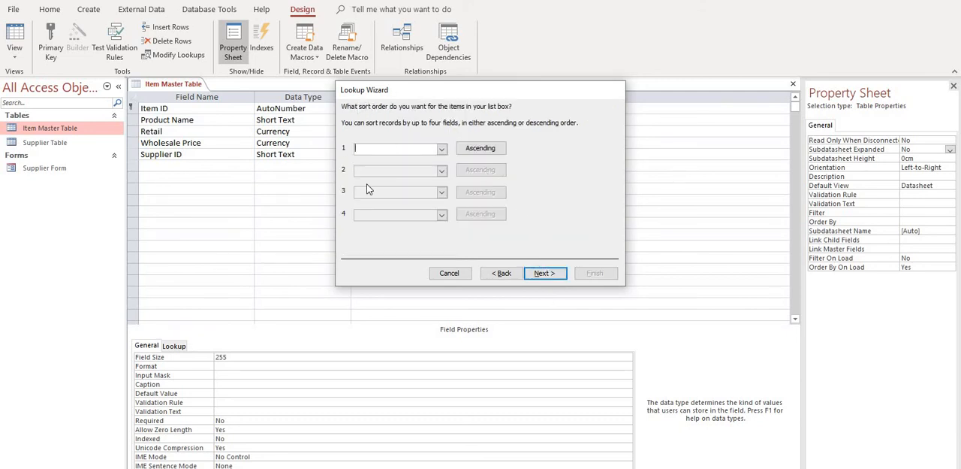
Sort the lookup by Supplier Name and keep the key column hidden.
{"action": "left_click", "coordinate": [441, 147]}
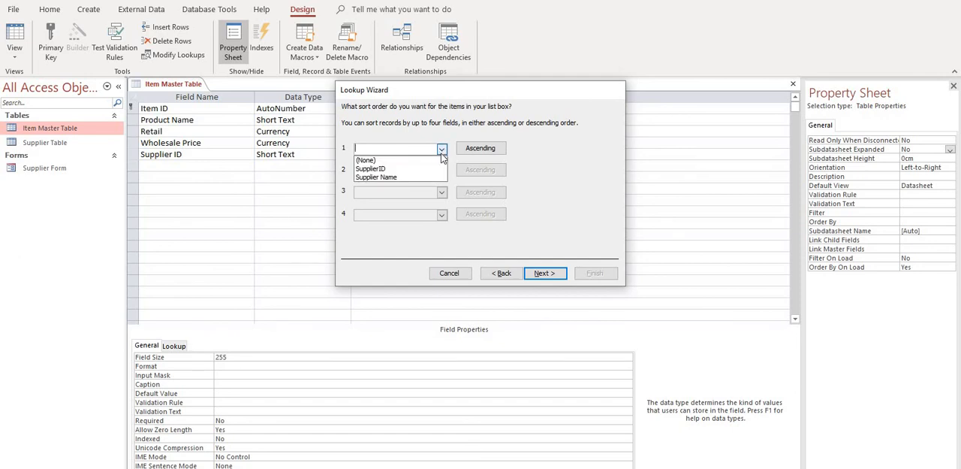
{"action": "left_click", "coordinate": [375, 177]}
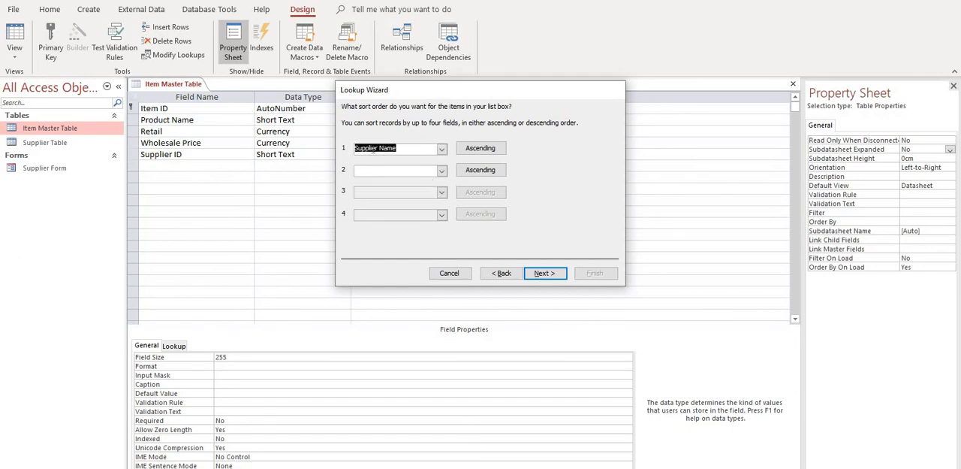
{"action": "mouse_move", "coordinate": [577, 203]}
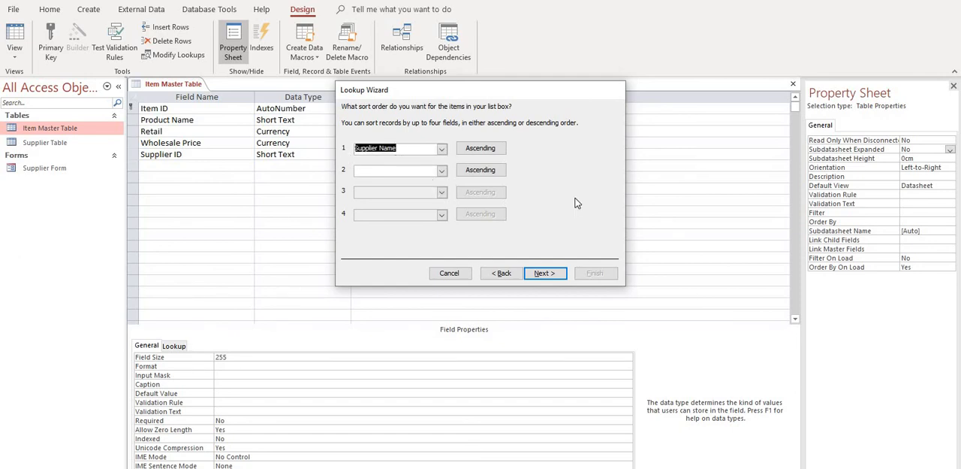
{"action": "left_click", "coordinate": [544, 273]}
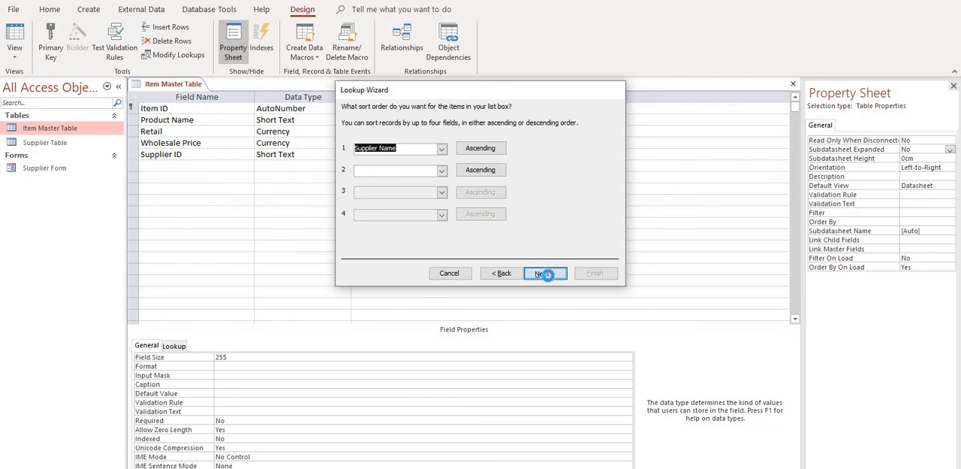
{"action": "left_click", "coordinate": [543, 273]}
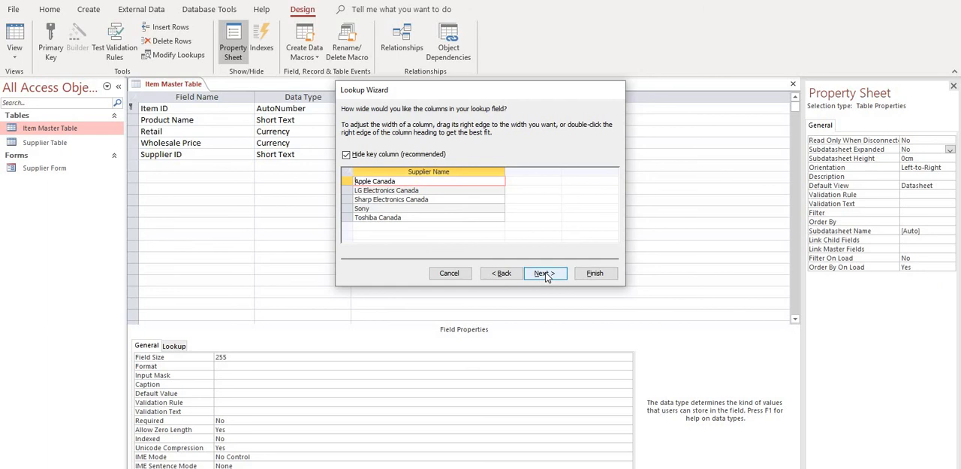
{"action": "left_click", "coordinate": [543, 273]}
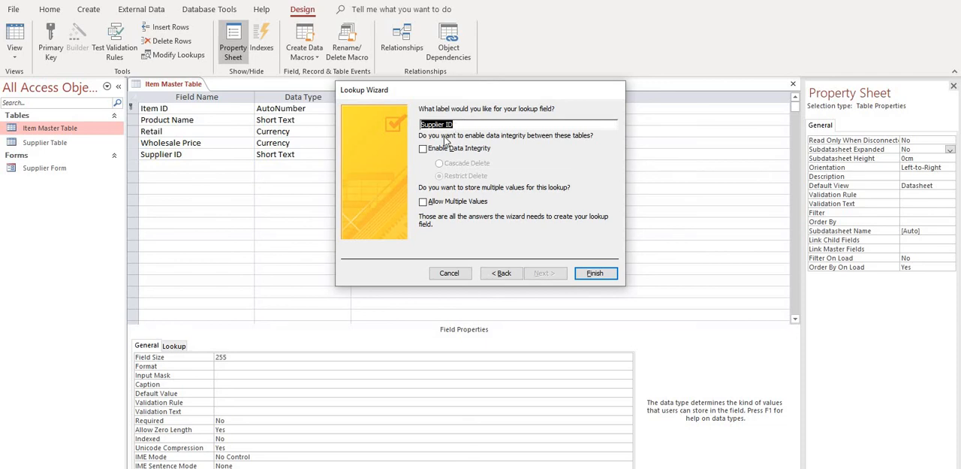
Enable Data Integrity and finish the Supplier ID lookup field.
{"action": "left_click", "coordinate": [423, 147]}
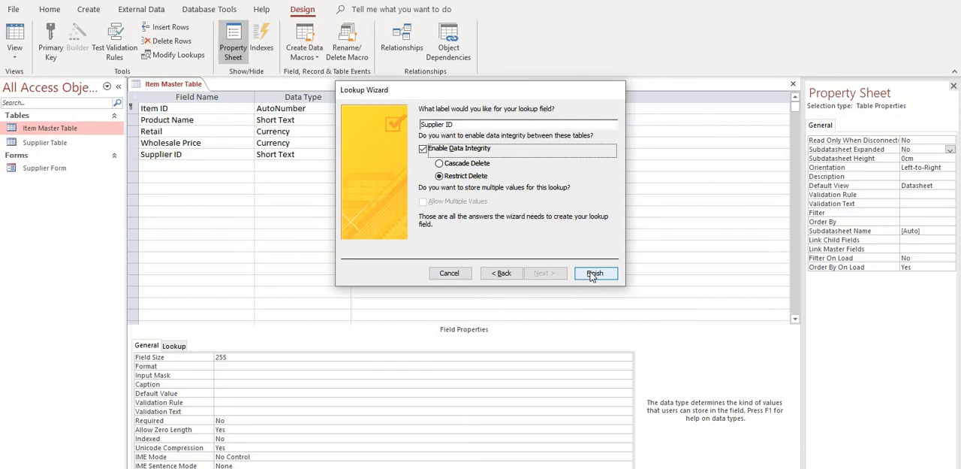
{"action": "left_click", "coordinate": [594, 274]}
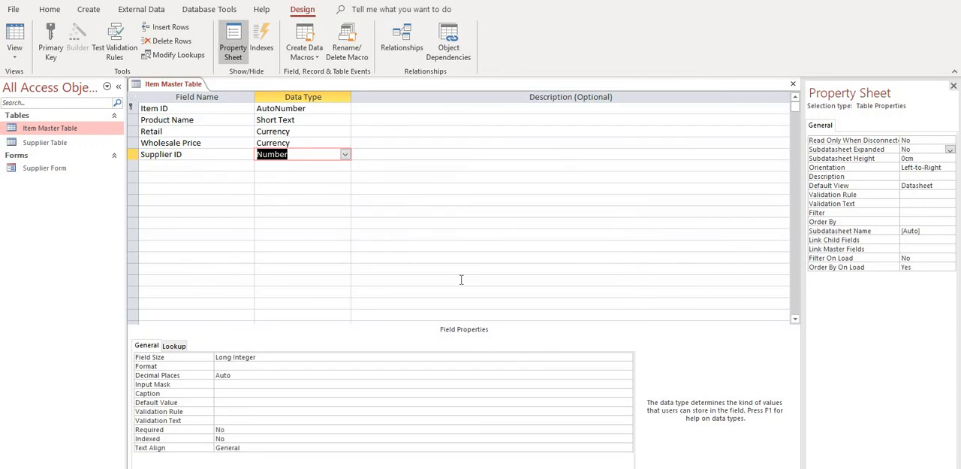
{"action": "mouse_move", "coordinate": [209, 9]}
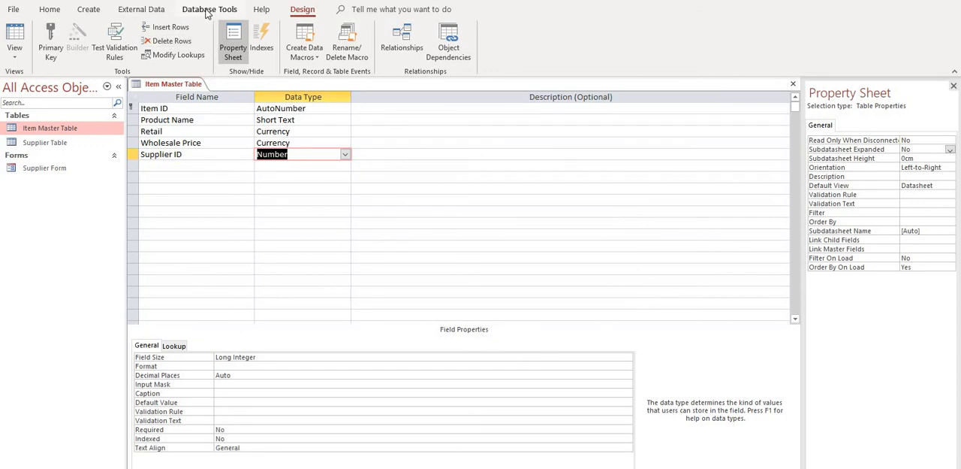
{"action": "left_click", "coordinate": [210, 9]}
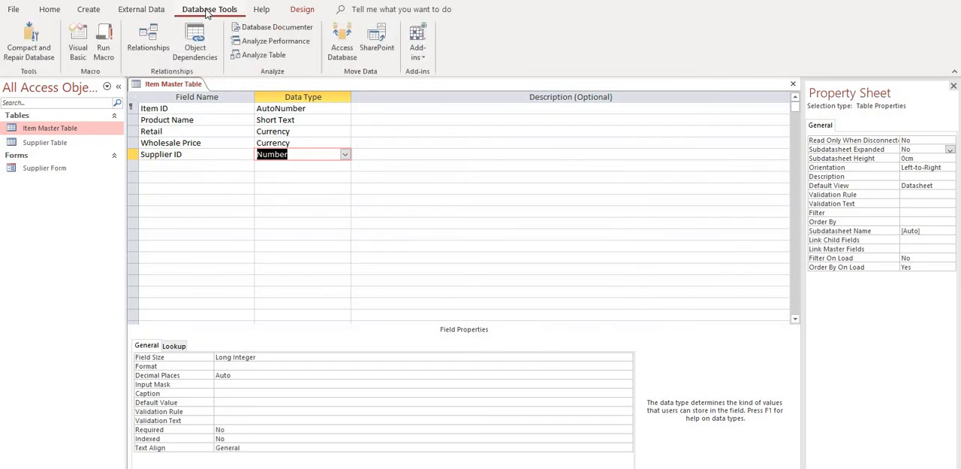
Show the Relationships window with Supplier Table linked one-to-many to Item Master Table.
{"action": "left_click", "coordinate": [147, 37]}
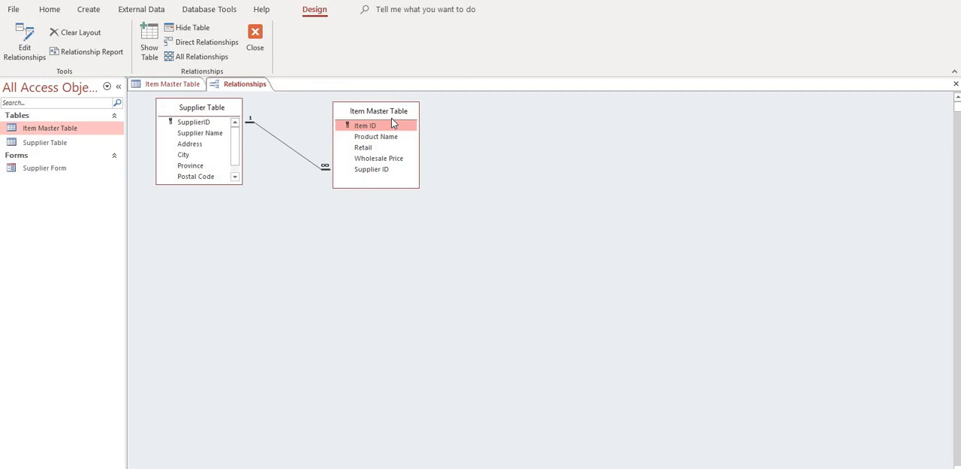
{"action": "mouse_move", "coordinate": [222, 108]}
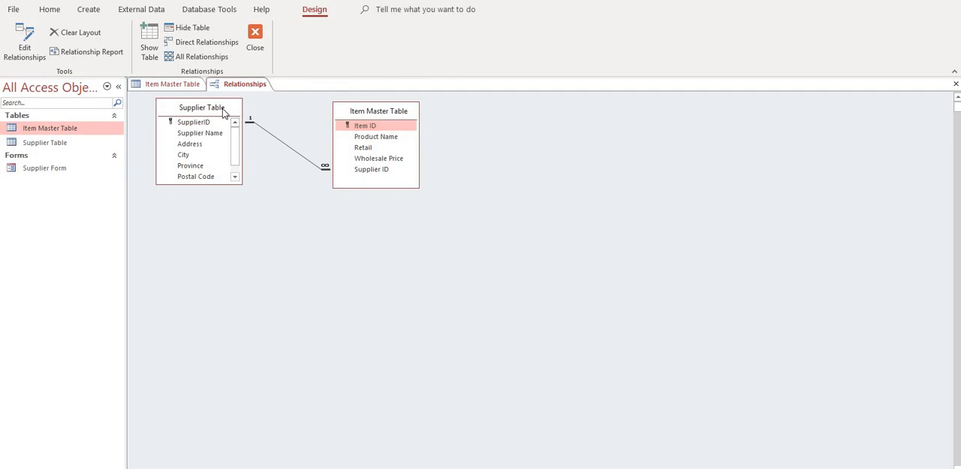
{"action": "mouse_move", "coordinate": [352, 195]}
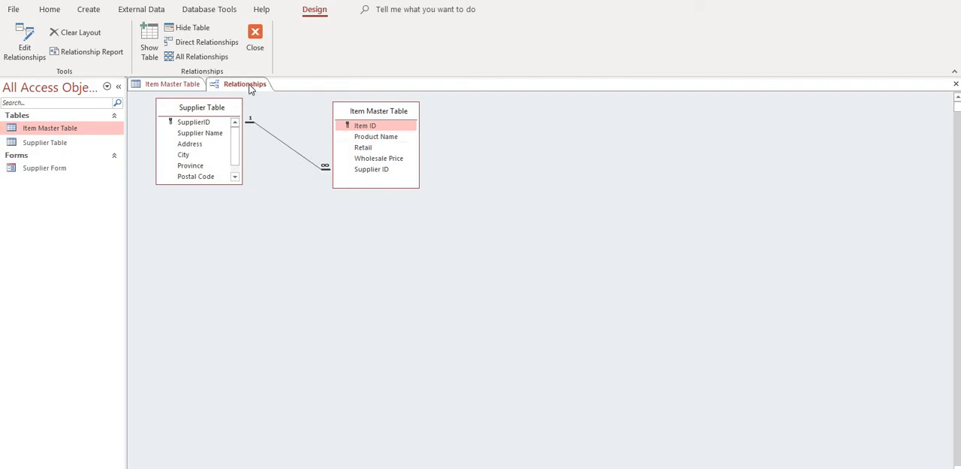
{"action": "mouse_move", "coordinate": [925, 105]}
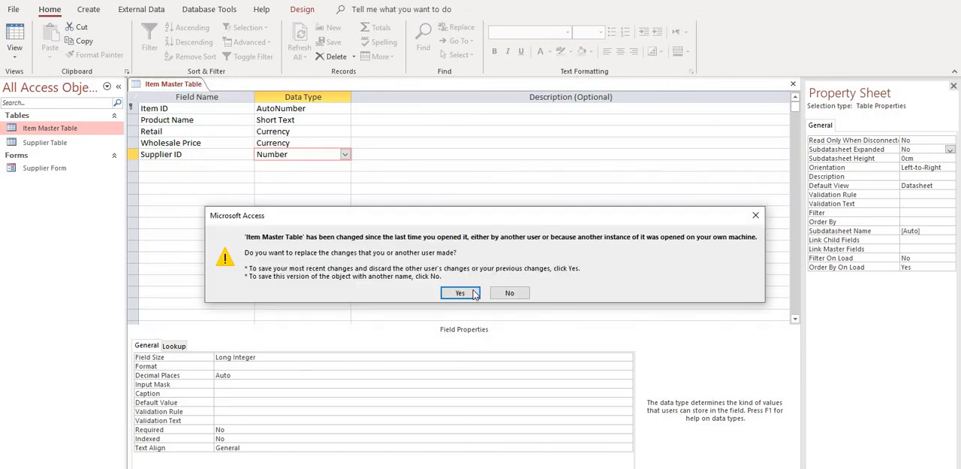
Answer Yes to keep the latest changes to the Item Master Table design.
{"action": "left_click", "coordinate": [460, 291]}
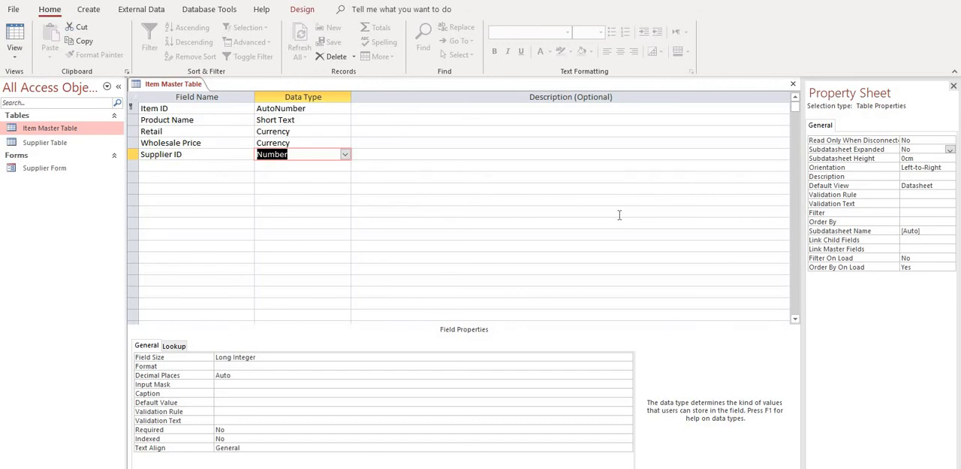
{"action": "mouse_move", "coordinate": [547, 194]}
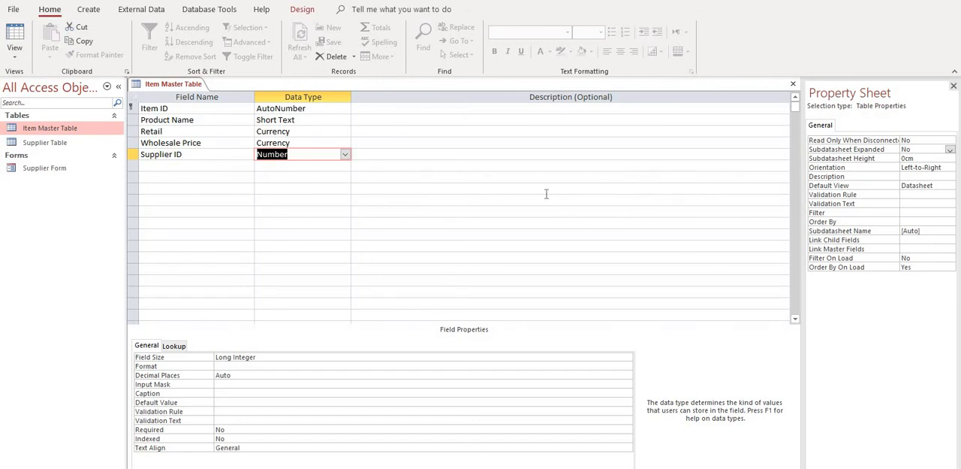
{"action": "mouse_move", "coordinate": [538, 169]}
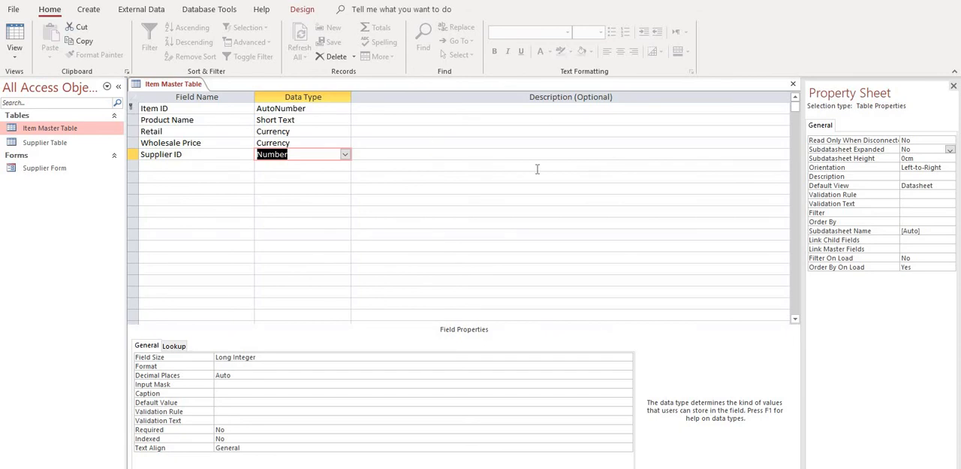
{"action": "mouse_move", "coordinate": [418, 179]}
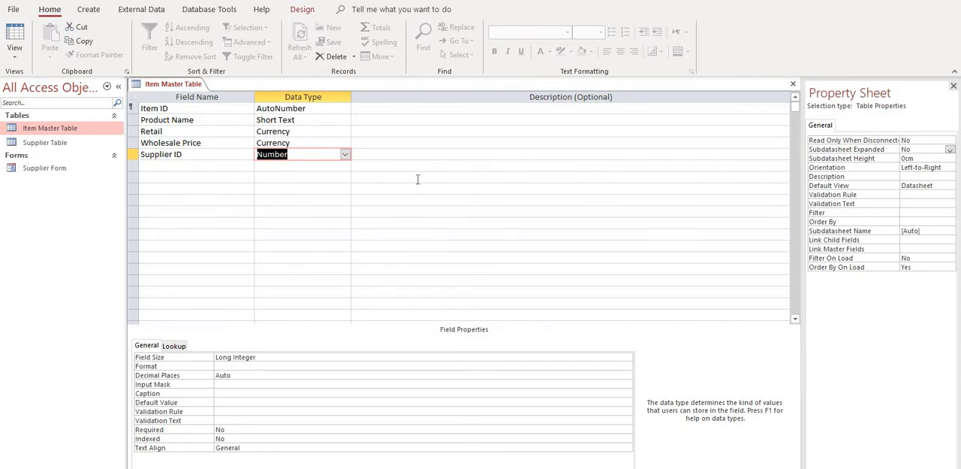